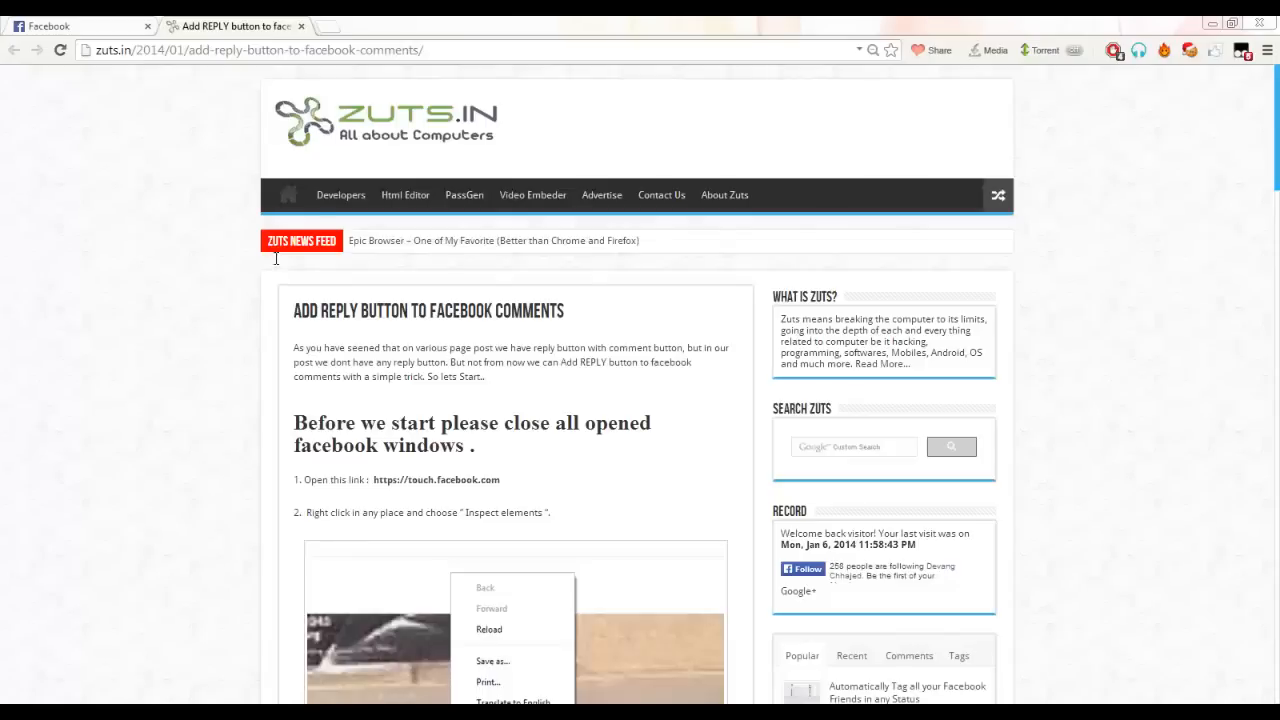
{"action": "mouse_move", "coordinate": [147, 264]}
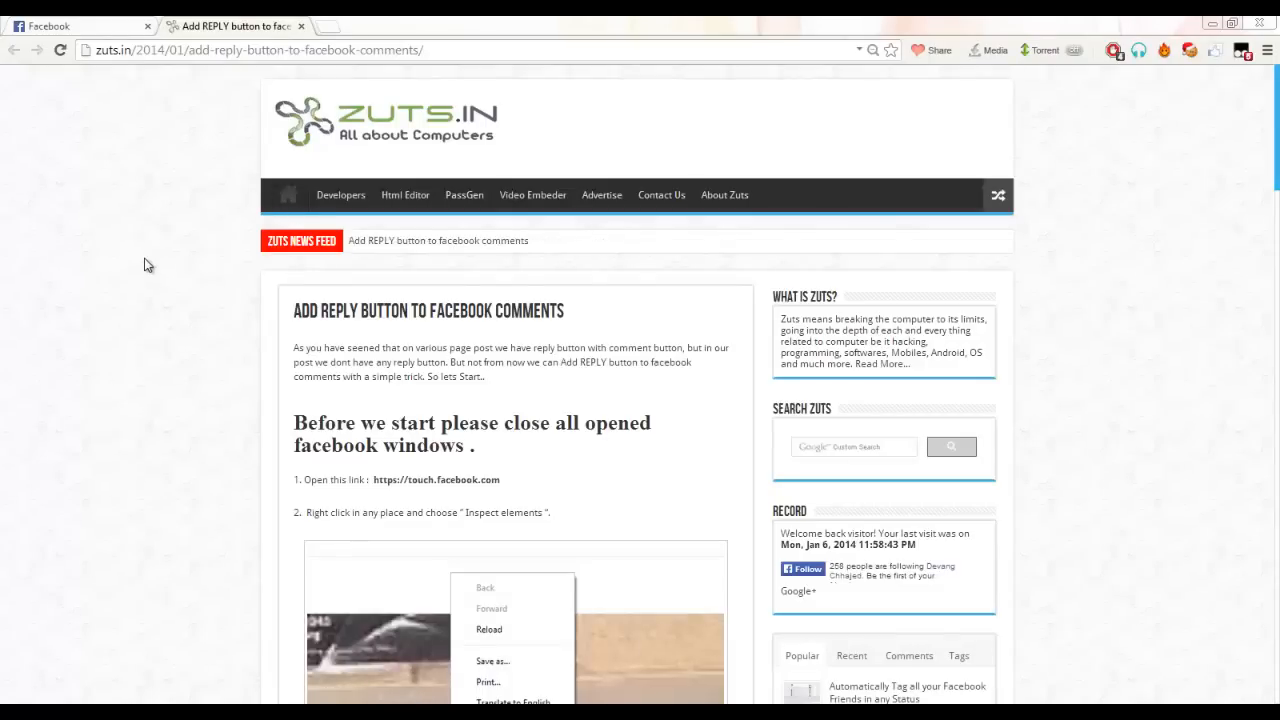
Step: Close the old Facebook tab and open the article's touch.facebook.com link in a new tab
{"action": "scroll", "scroll_direction": "down", "scroll_amount": 3}
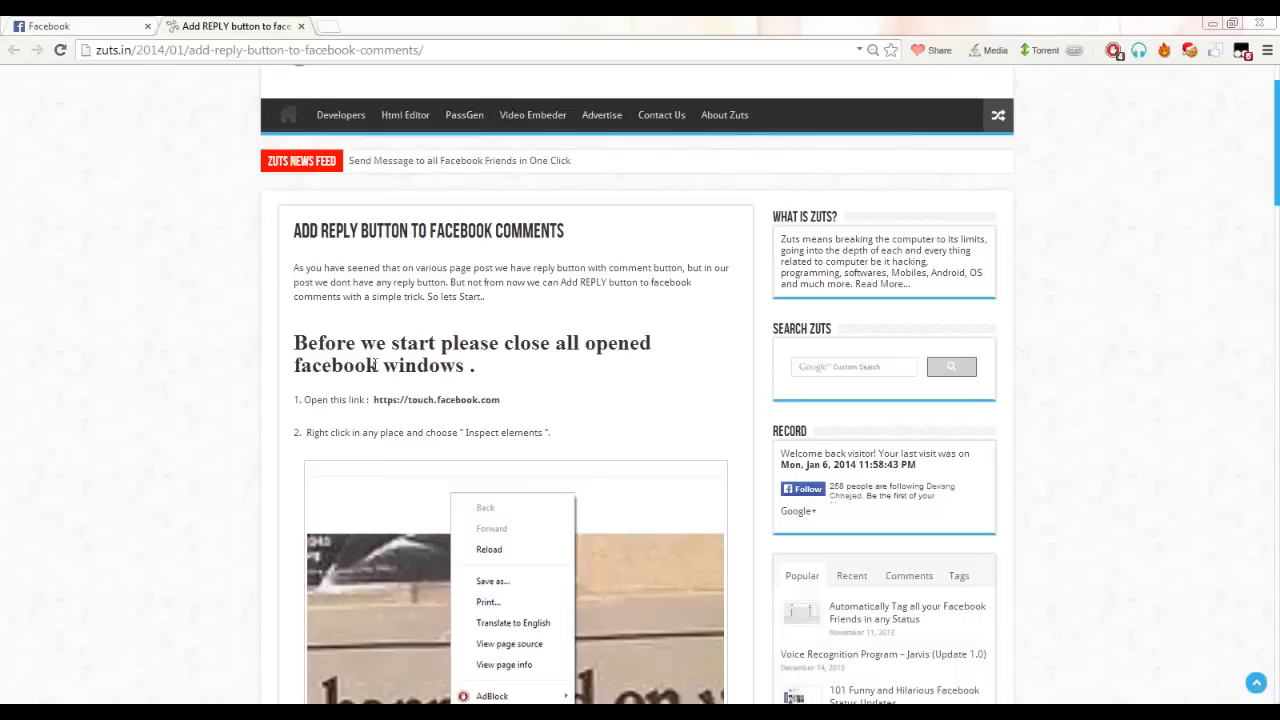
{"action": "left_click", "coordinate": [146, 25]}
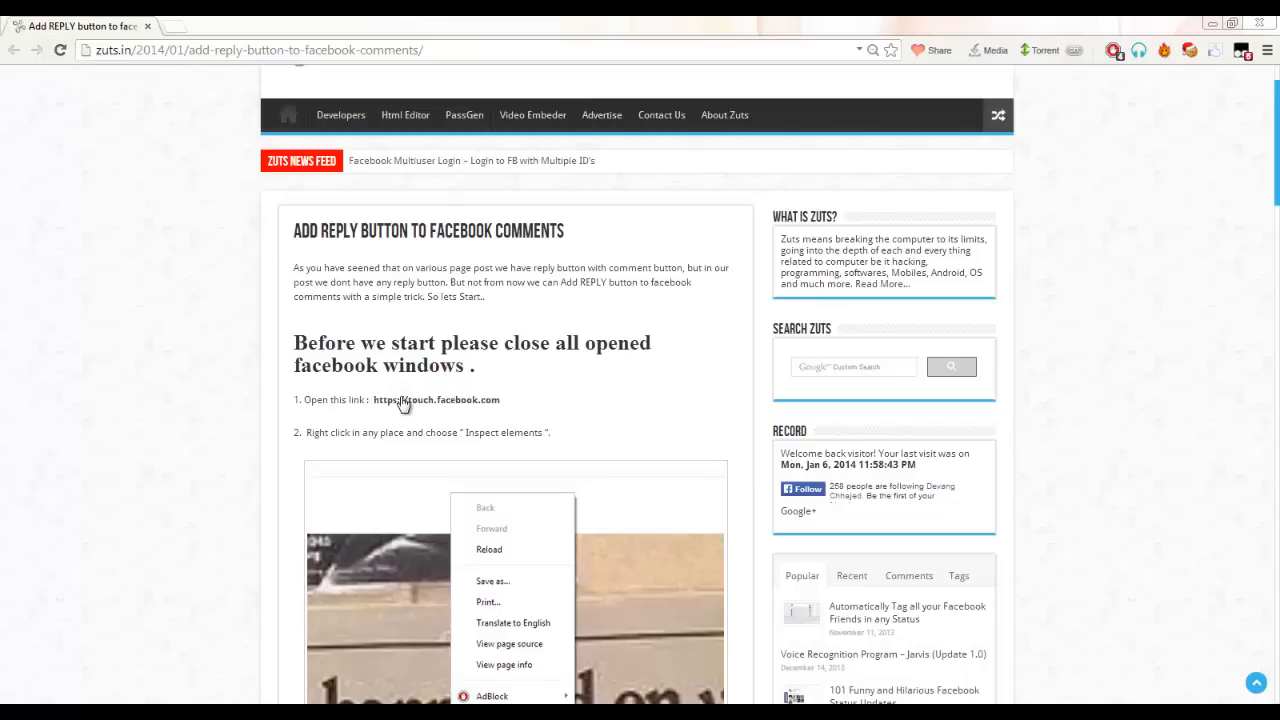
{"action": "right_click", "coordinate": [435, 399]}
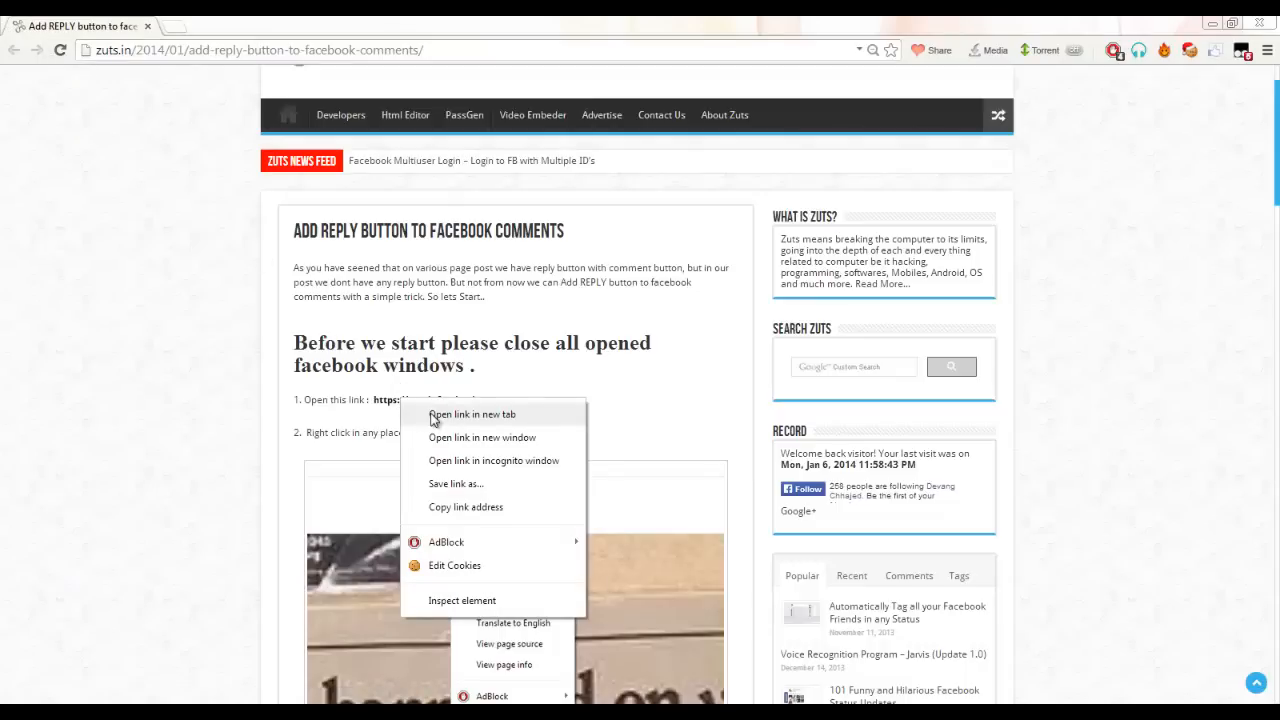
{"action": "left_click", "coordinate": [472, 414]}
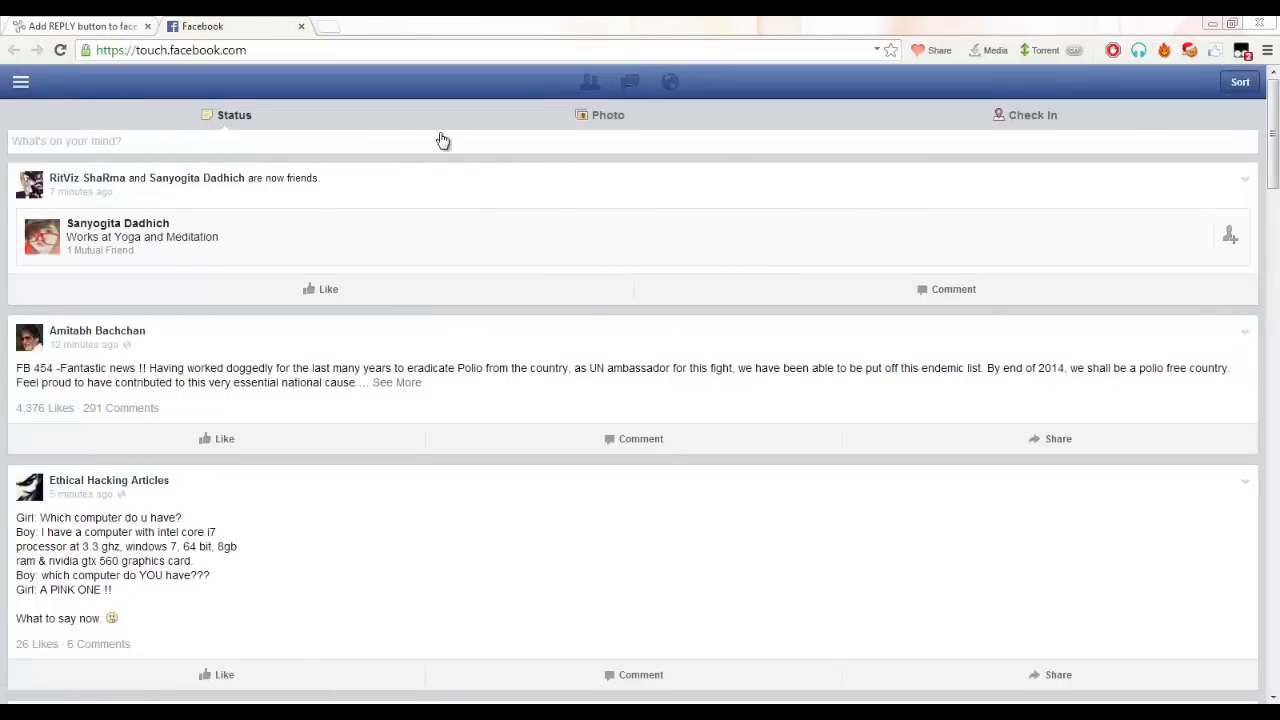
Step: Inspect the mobile Facebook page to bring up Chrome DevTools
{"action": "right_click", "coordinate": [443, 140]}
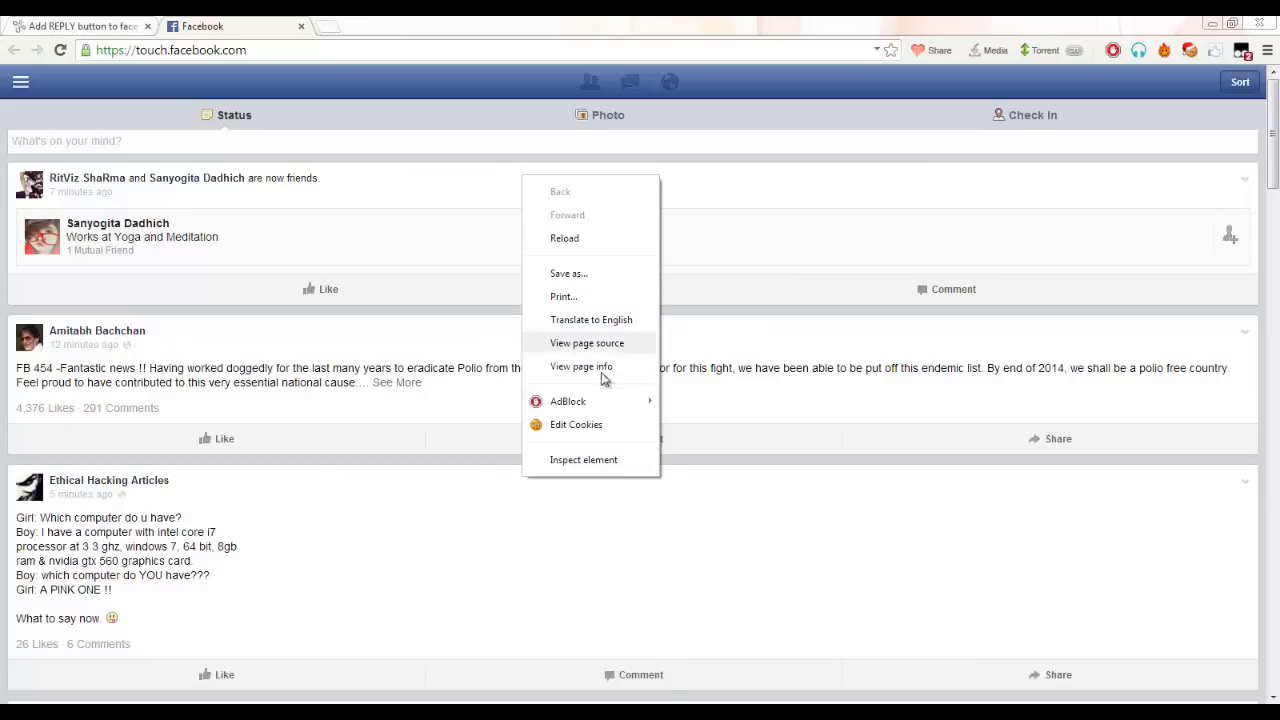
{"action": "mouse_move", "coordinate": [597, 461]}
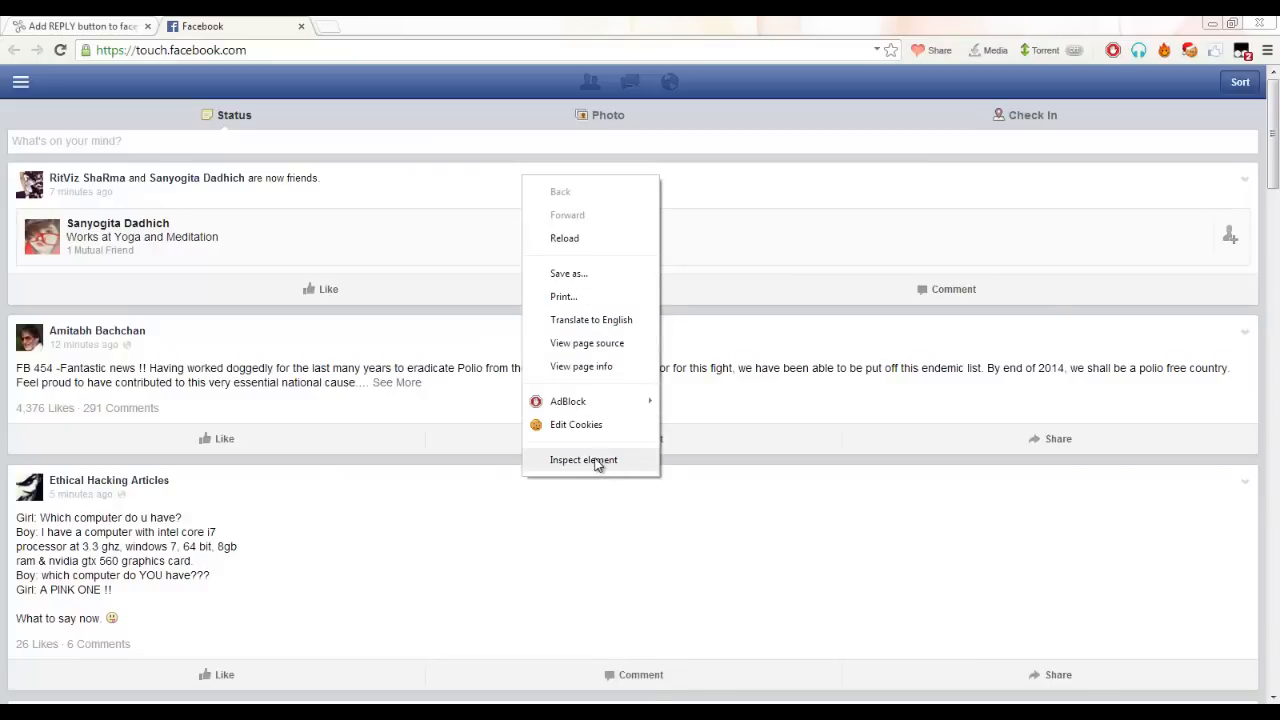
{"action": "left_click", "coordinate": [583, 459]}
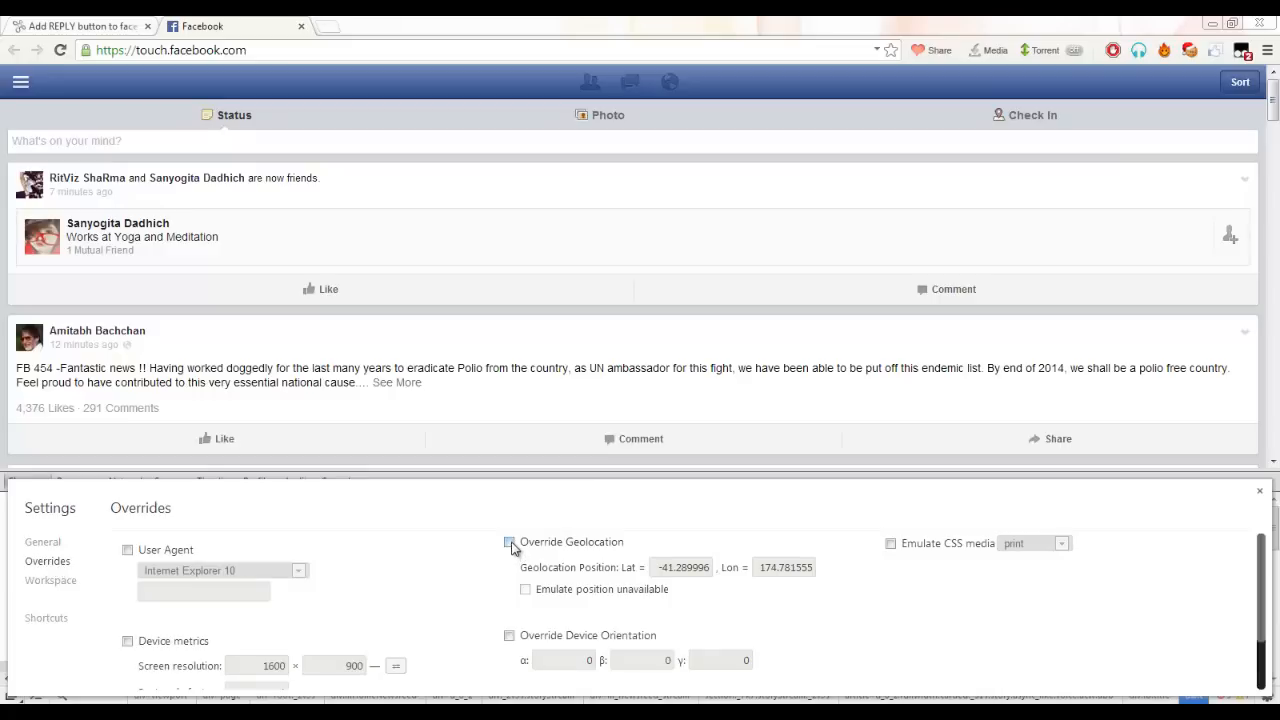
Step: Enable geolocation override at Lat -41.289996, Lon 174.781555, then close Settings and DevTools
{"action": "left_click", "coordinate": [510, 542]}
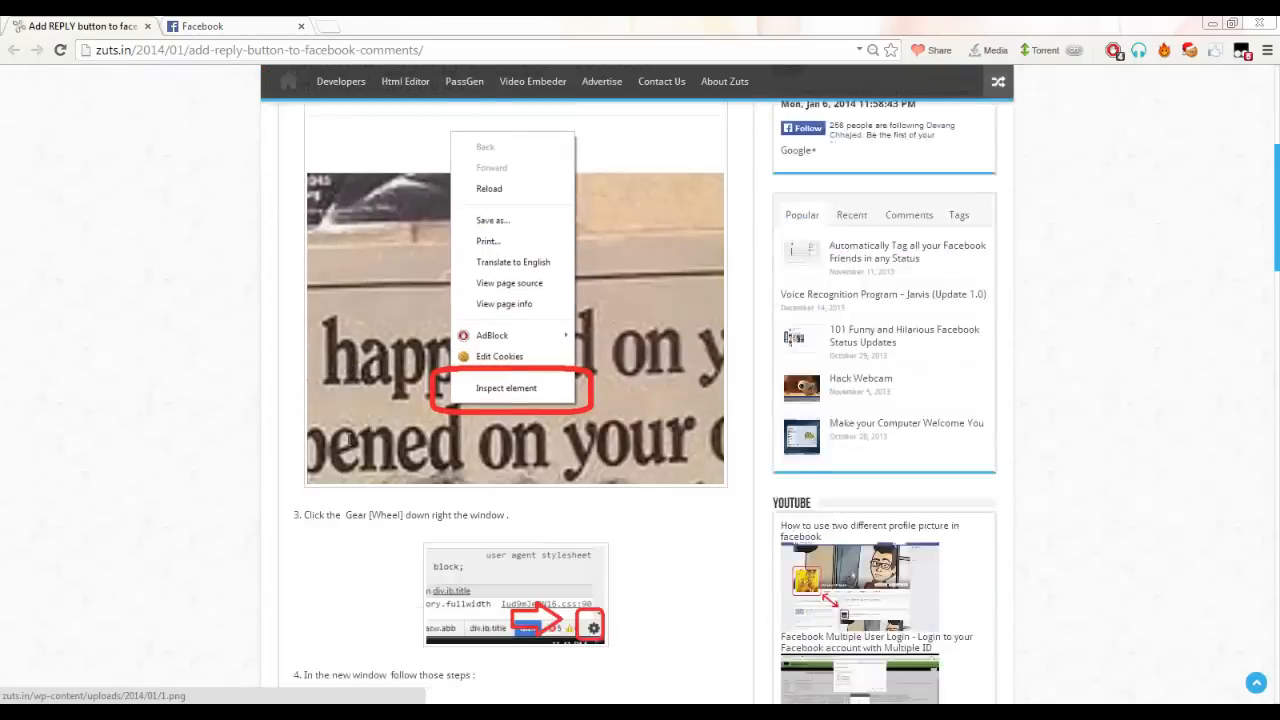
{"action": "scroll", "scroll_direction": "down", "scroll_amount": 3}
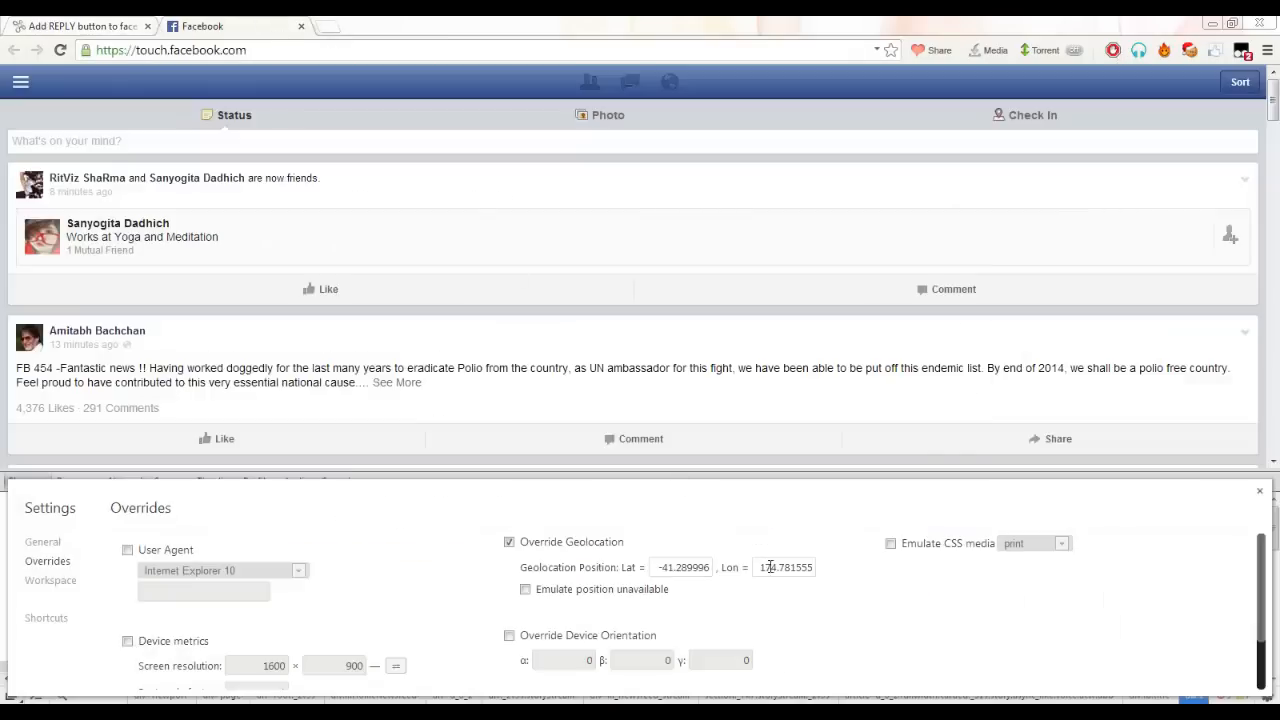
{"action": "left_click", "coordinate": [80, 26]}
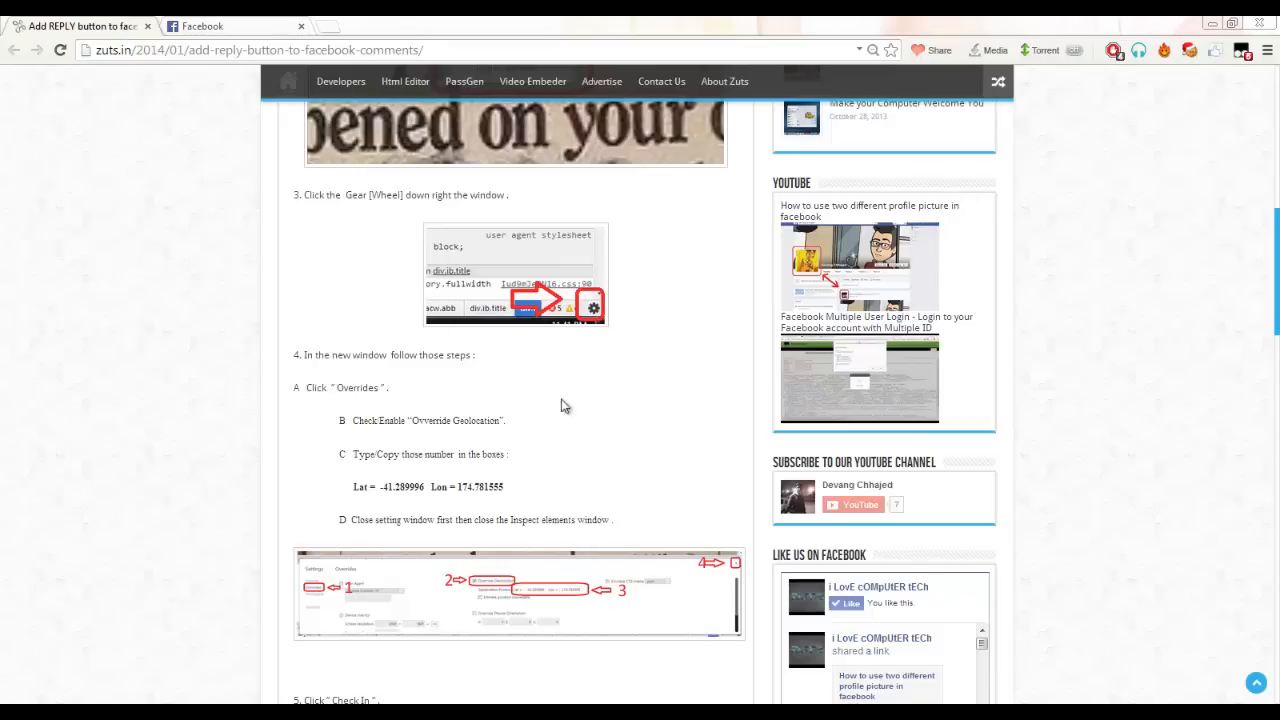
{"action": "double_click", "coordinate": [480, 487]}
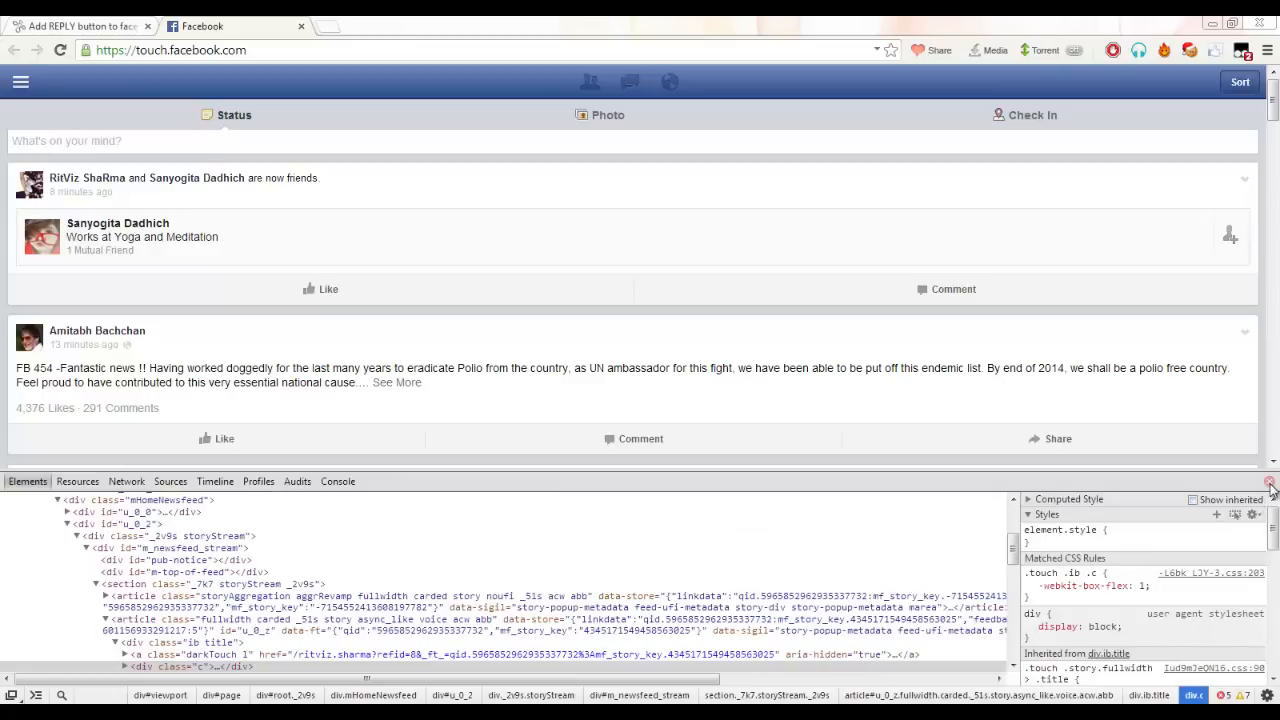
{"action": "left_click", "coordinate": [1270, 483]}
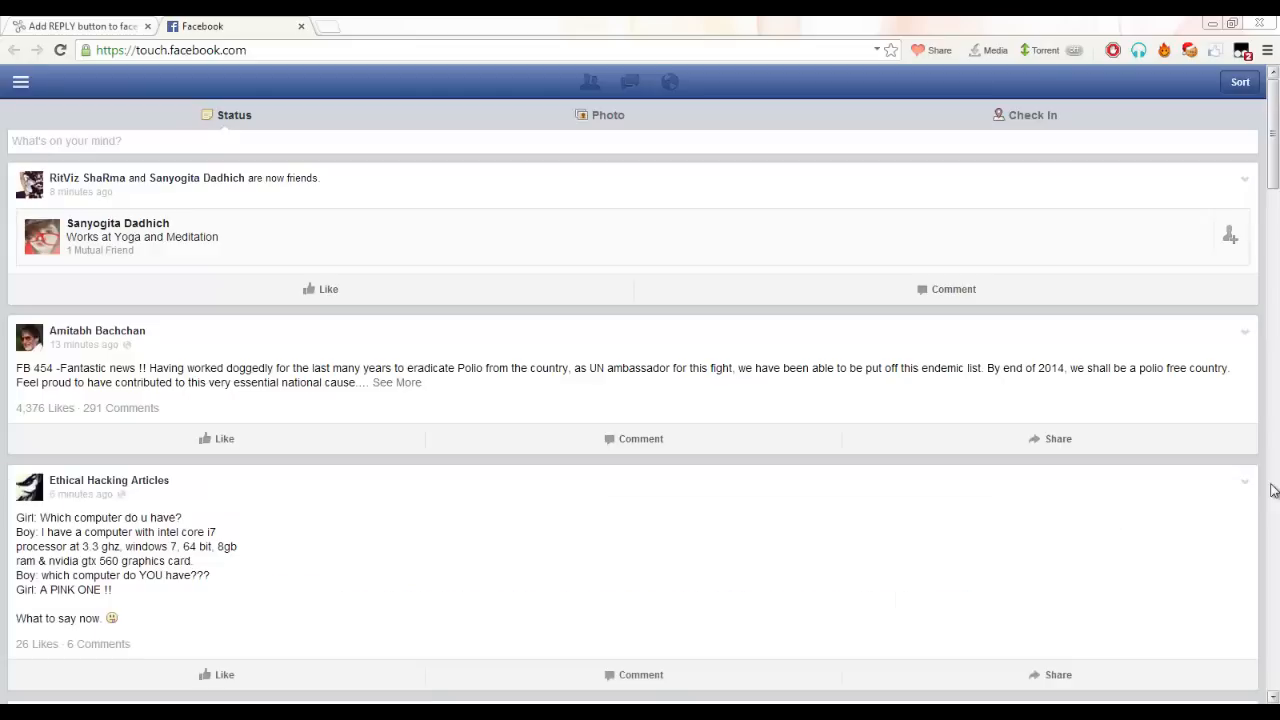
{"action": "mouse_move", "coordinate": [1037, 122]}
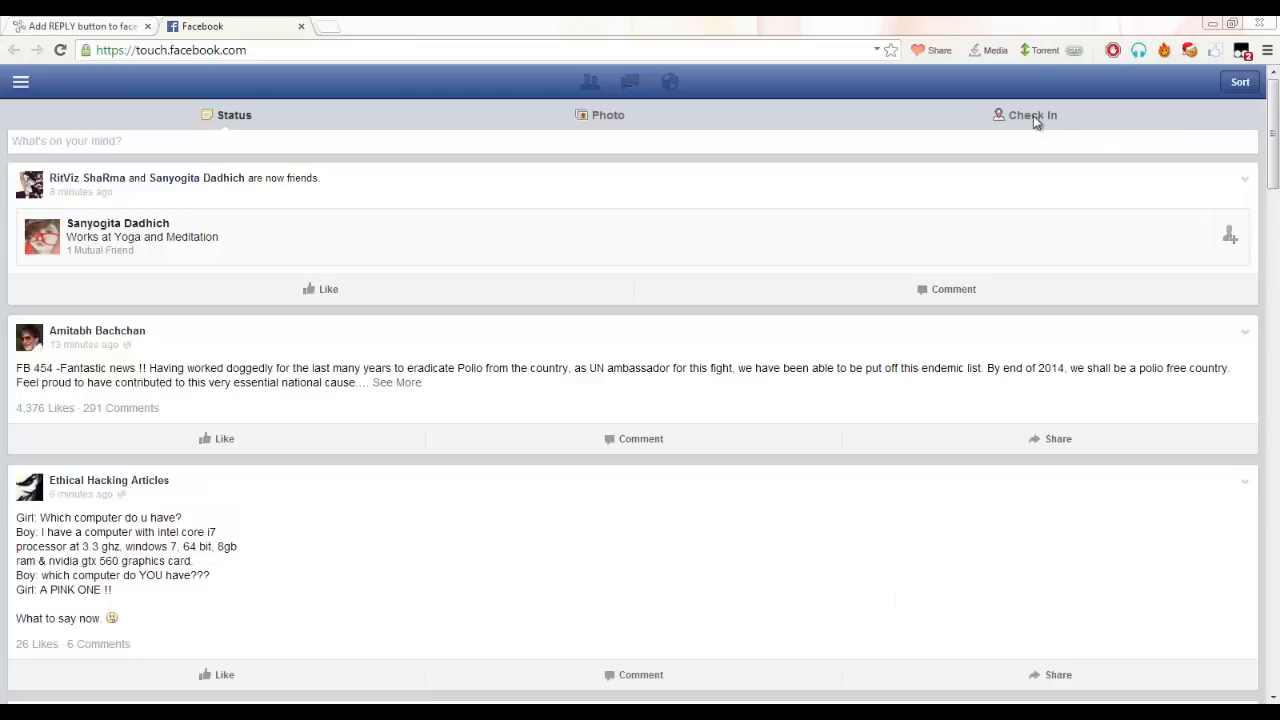
Step: Check in at The Middle Of Middle Earth from the Wellington places list
{"action": "left_click", "coordinate": [1025, 115]}
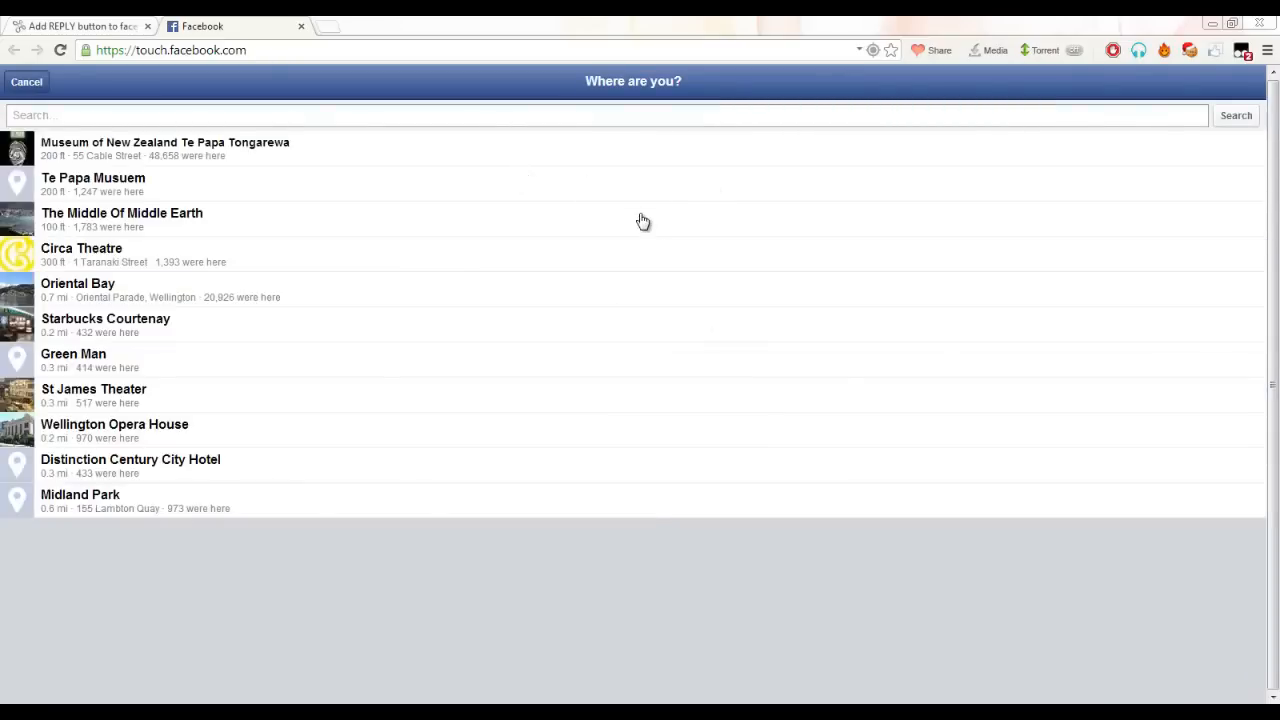
{"action": "mouse_move", "coordinate": [134, 282]}
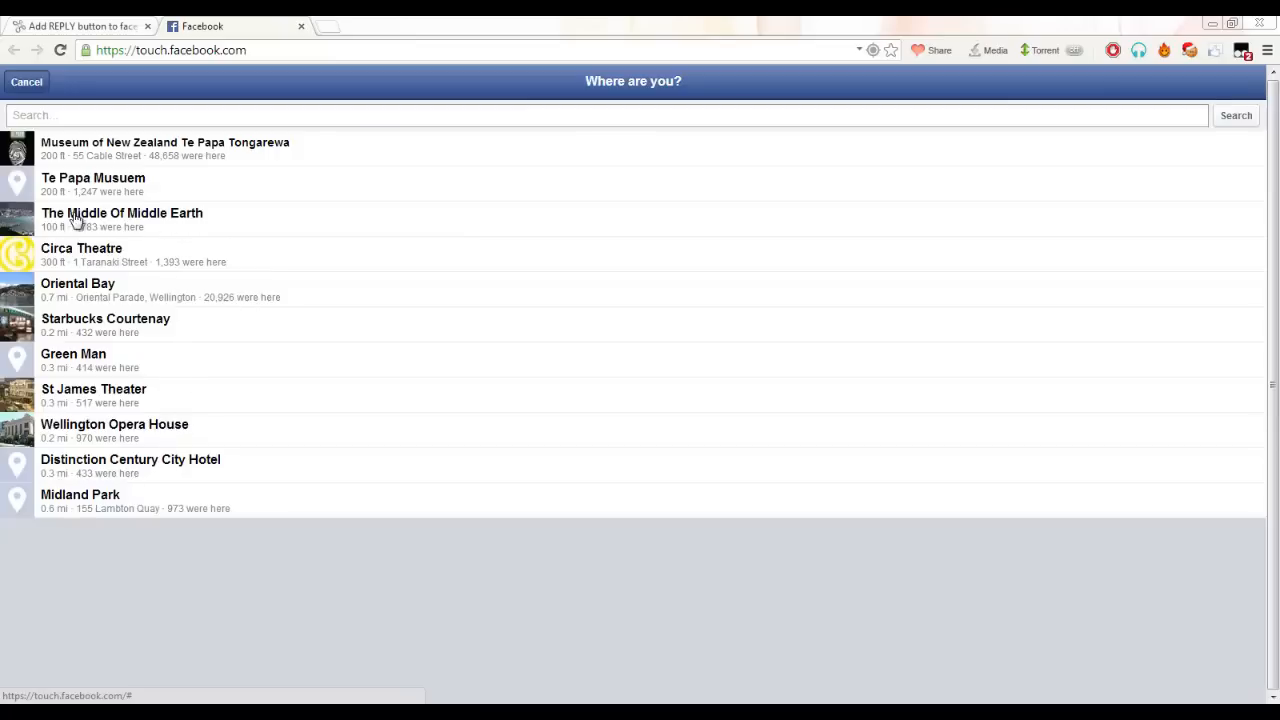
{"action": "left_click", "coordinate": [122, 213]}
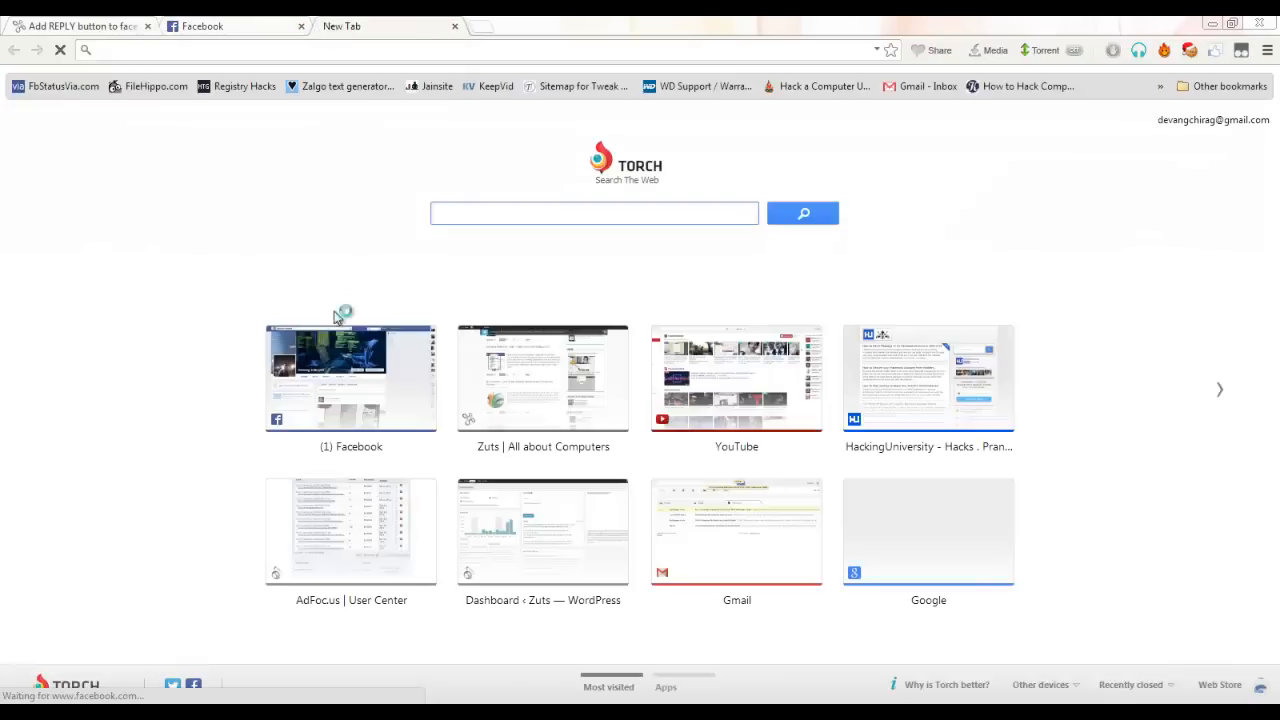
Step: Write the status 'testing reply button' in a new Facebook status box
{"action": "left_click", "coordinate": [351, 377]}
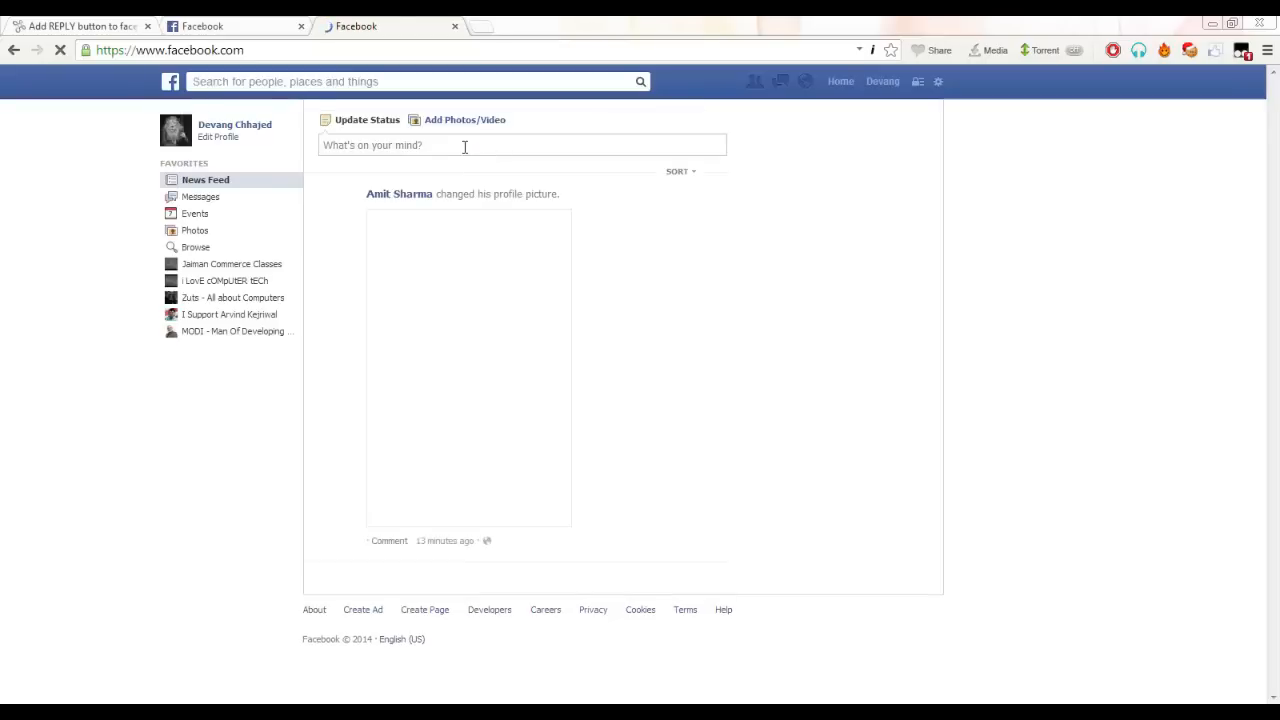
{"action": "left_click", "coordinate": [464, 145]}
{"action": "type", "text": "t"}
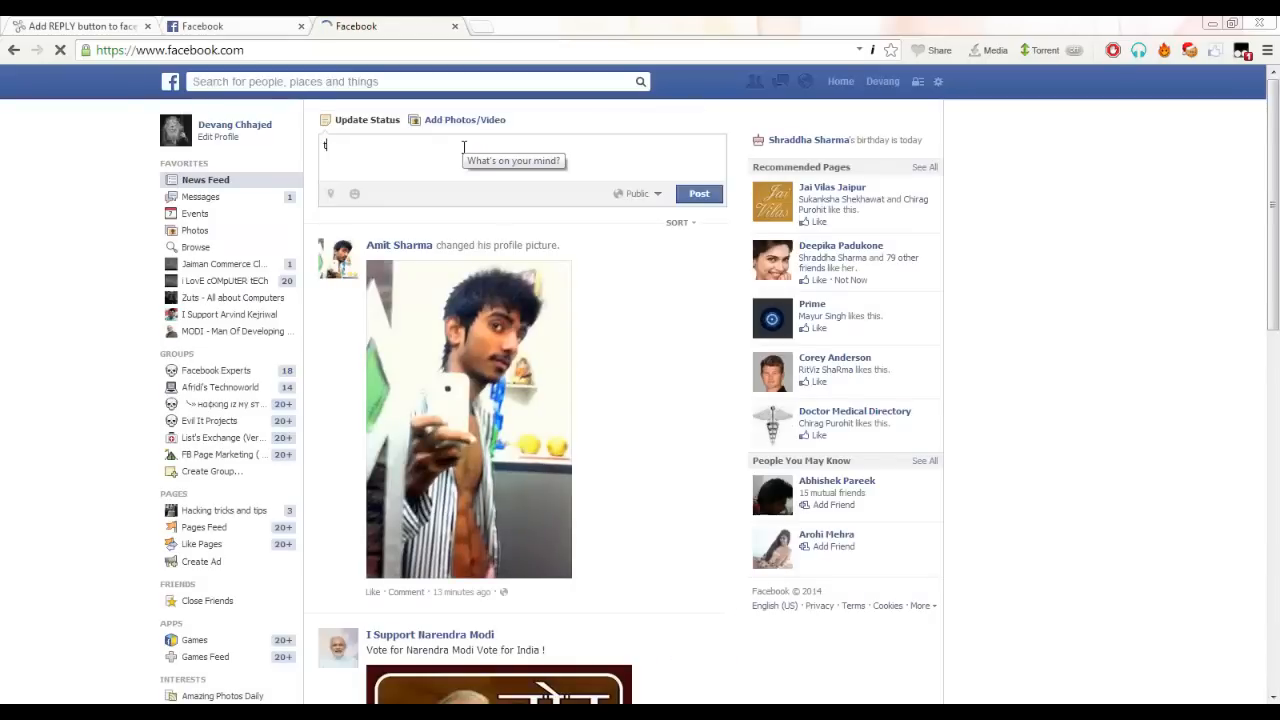
{"action": "type", "text": "esting"}
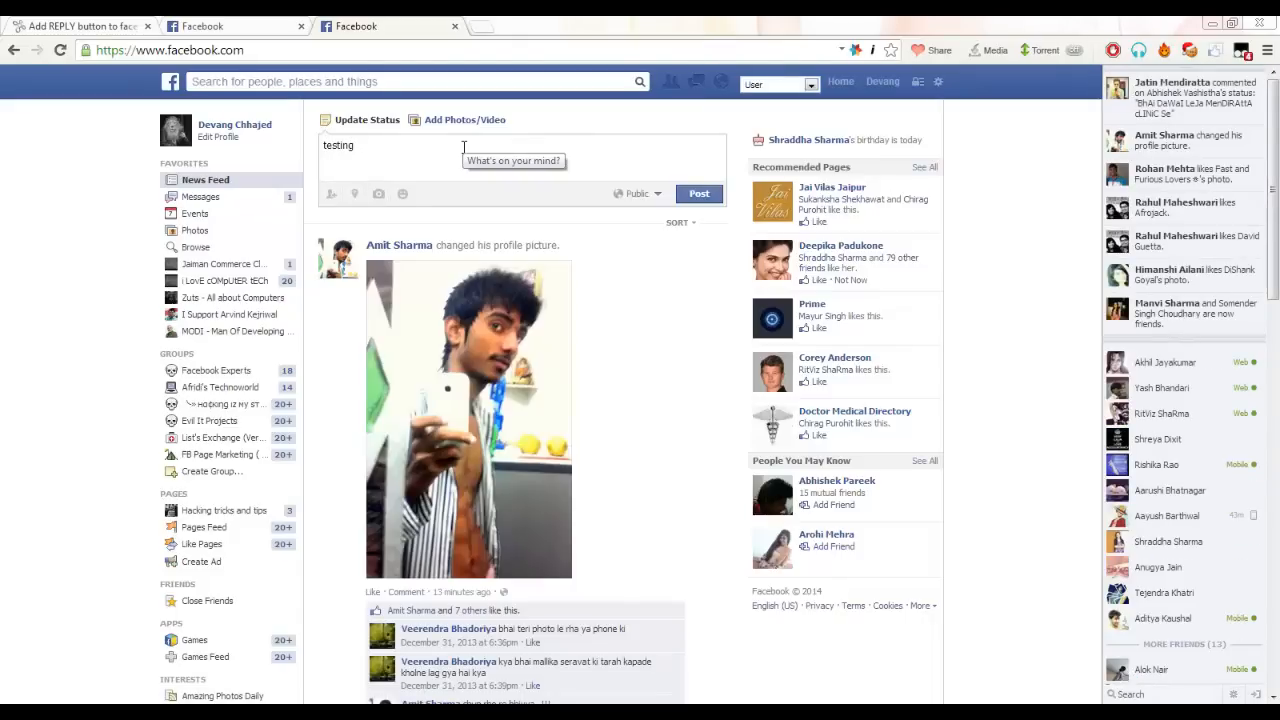
{"action": "type", "text": "reply"}
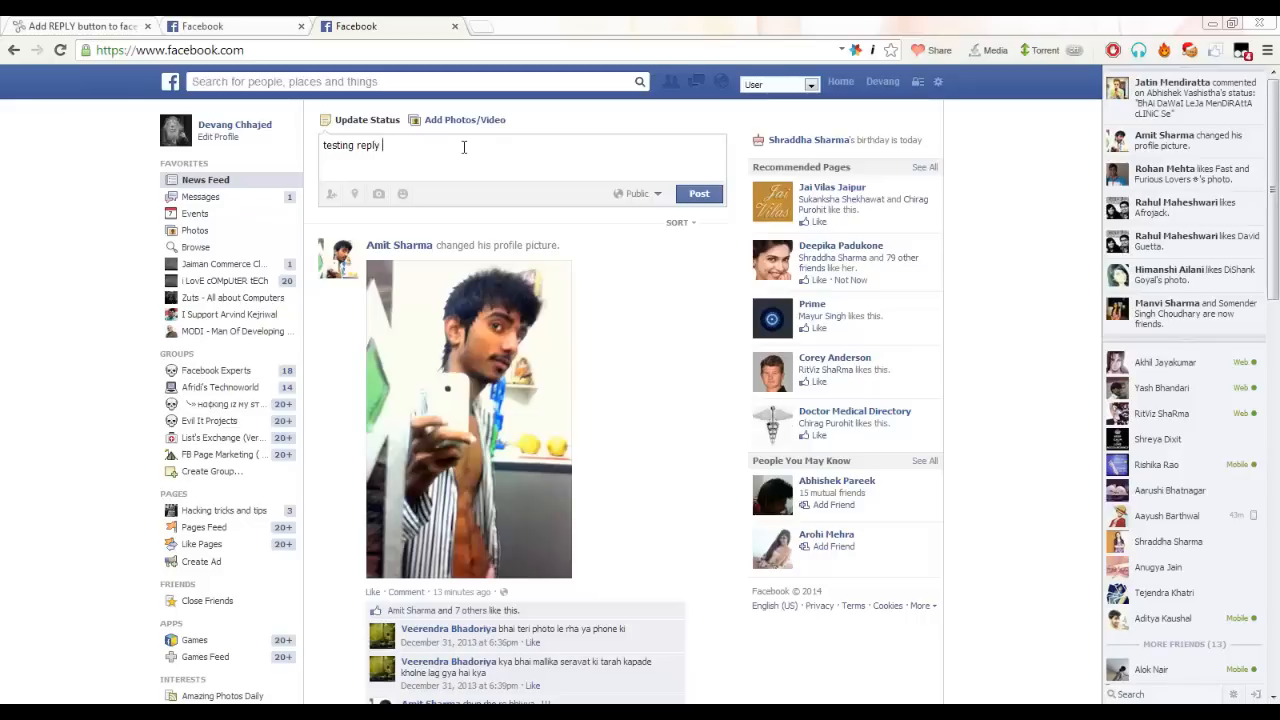
{"action": "type", "text": "bu"}
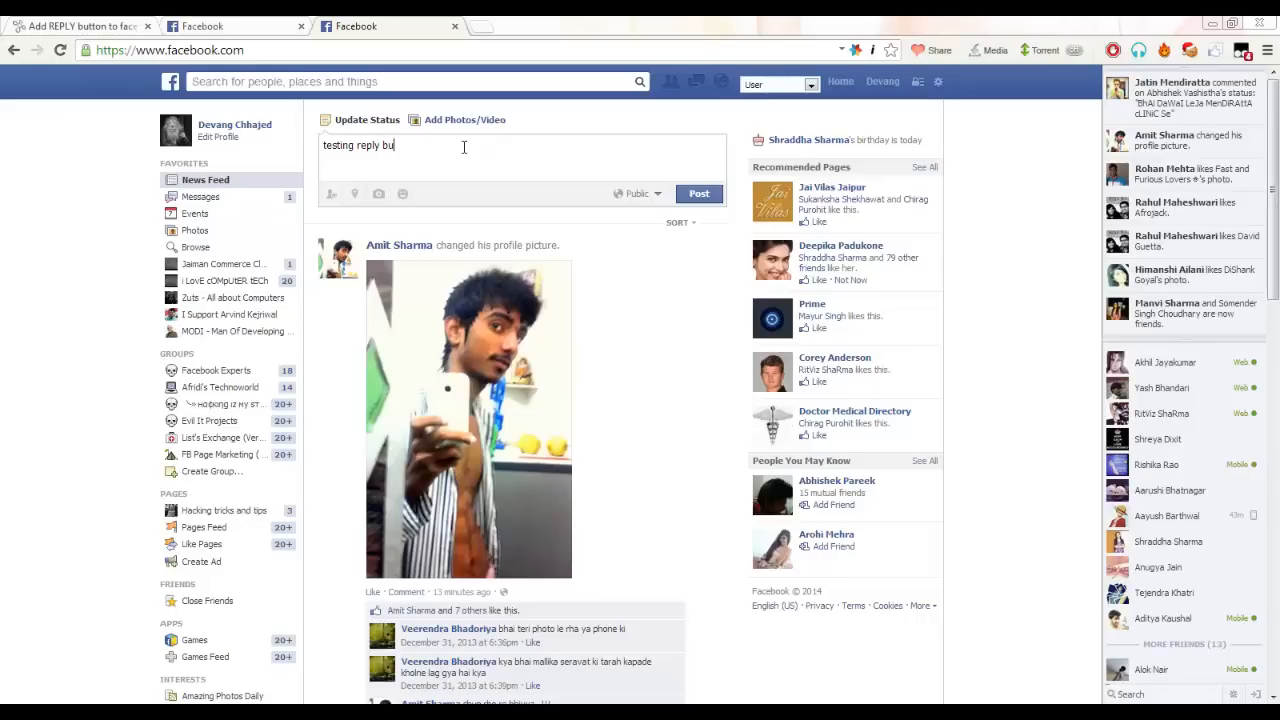
{"action": "type", "text": "tton"}
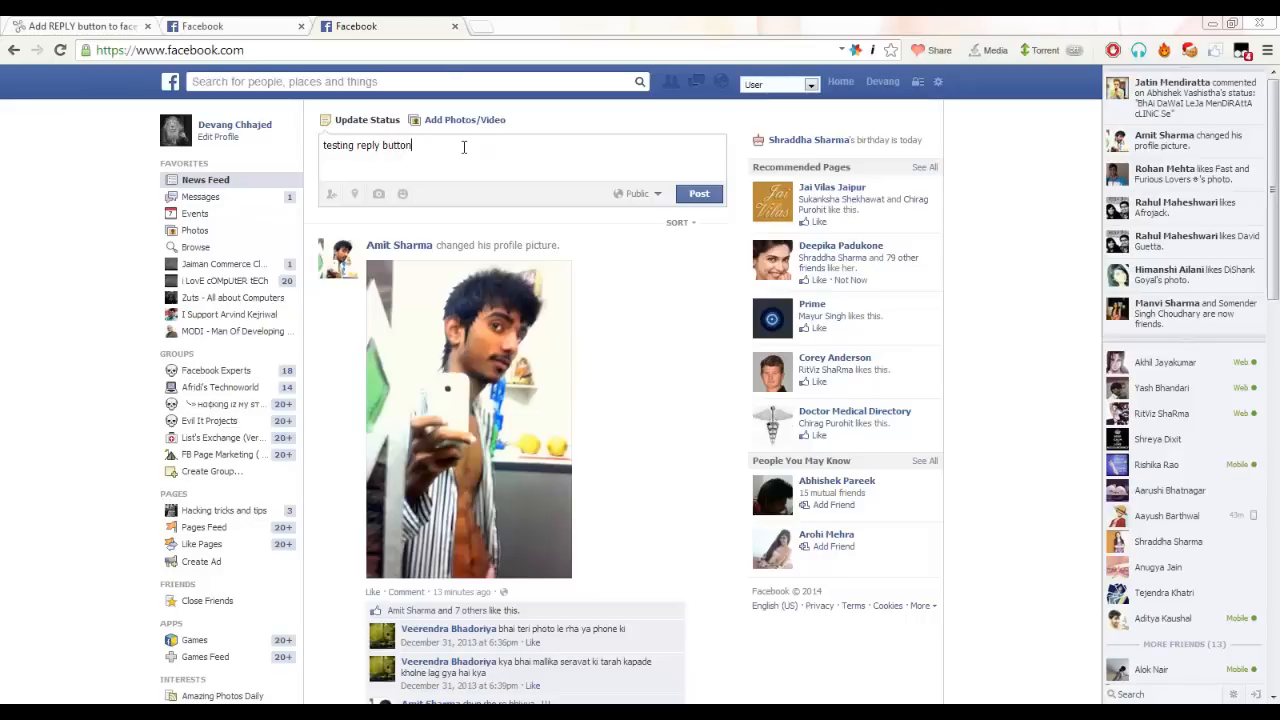
{"action": "mouse_move", "coordinate": [638, 193]}
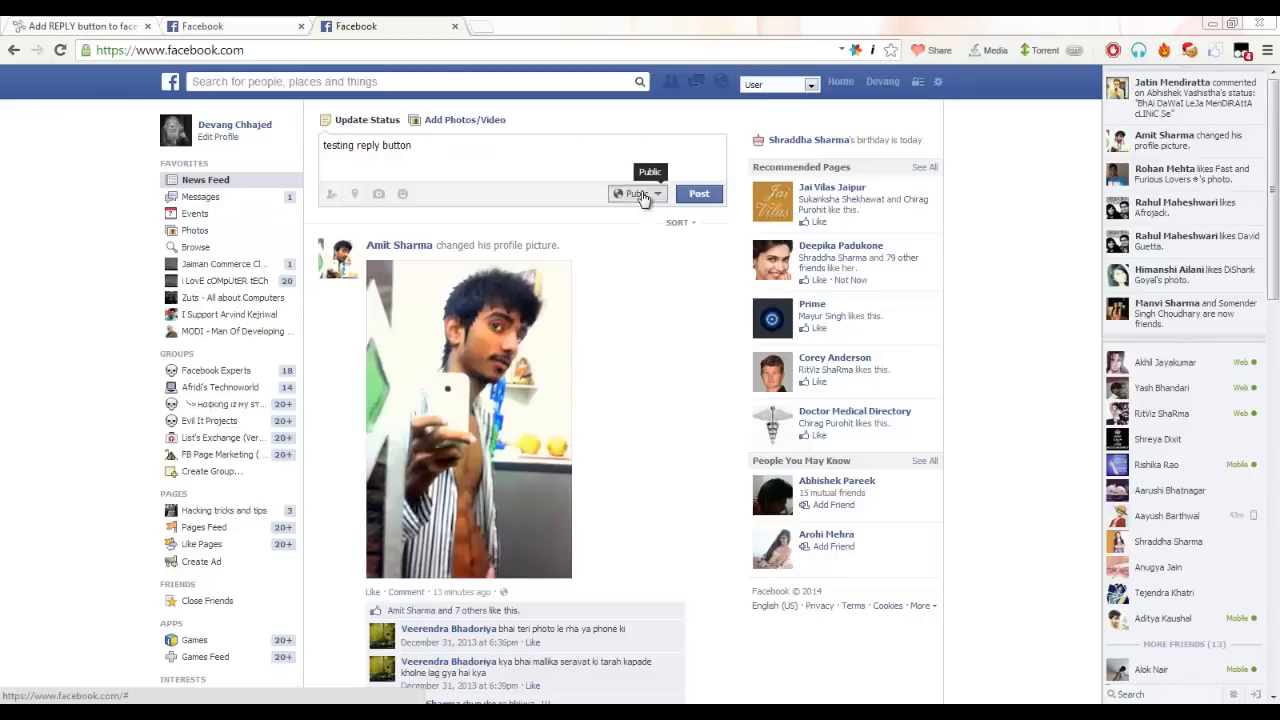
Step: Set the status audience to Only Me and post it
{"action": "left_click", "coordinate": [637, 193]}
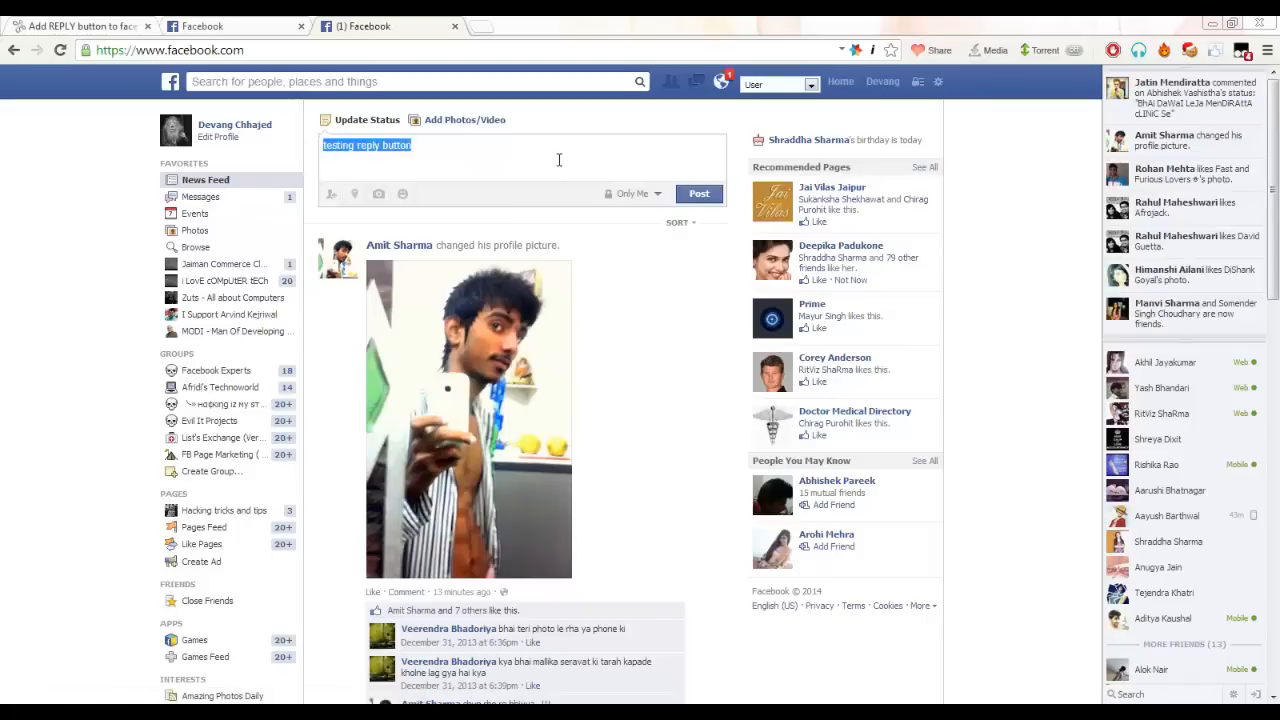
{"action": "mouse_move", "coordinate": [700, 193]}
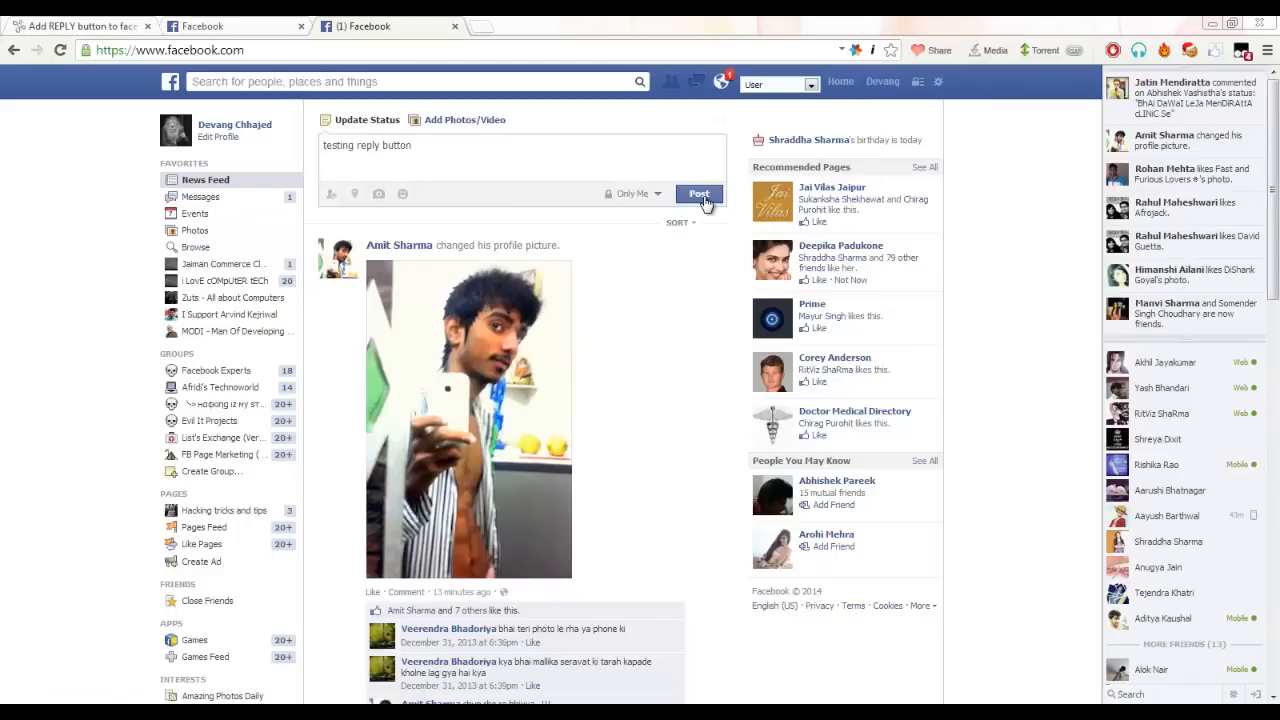
{"action": "left_click", "coordinate": [699, 194]}
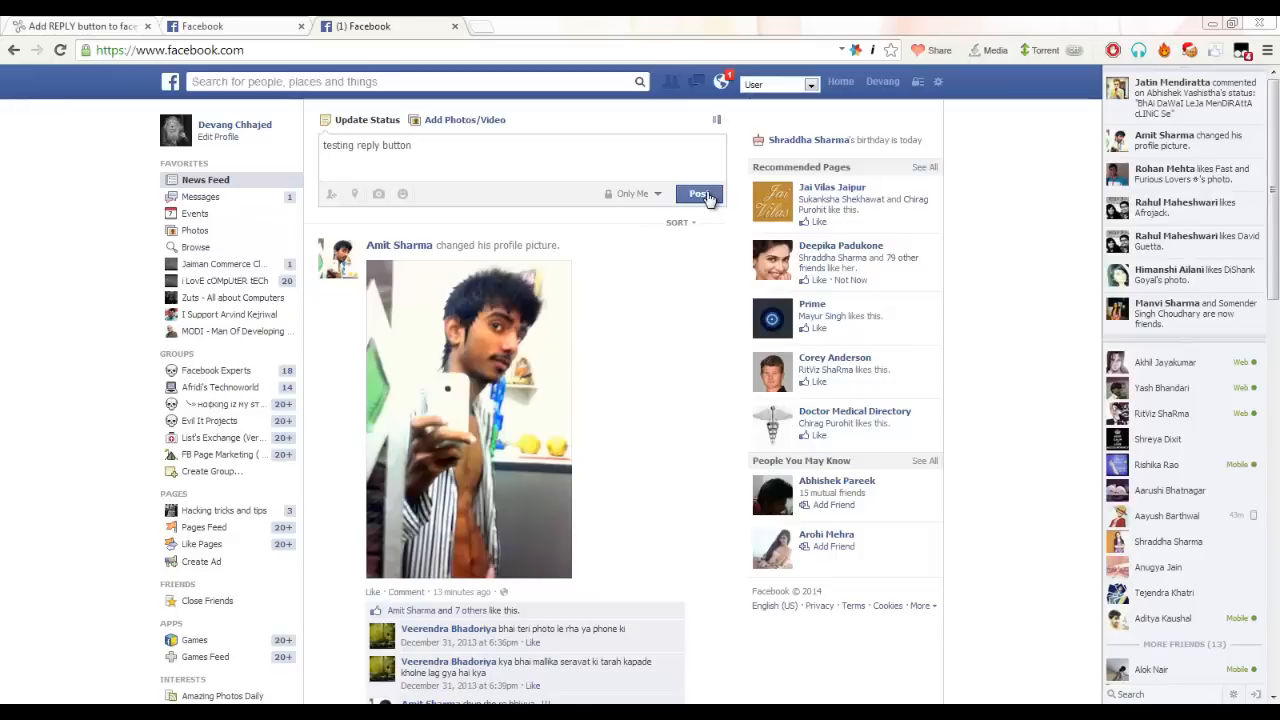
{"action": "left_click", "coordinate": [698, 193]}
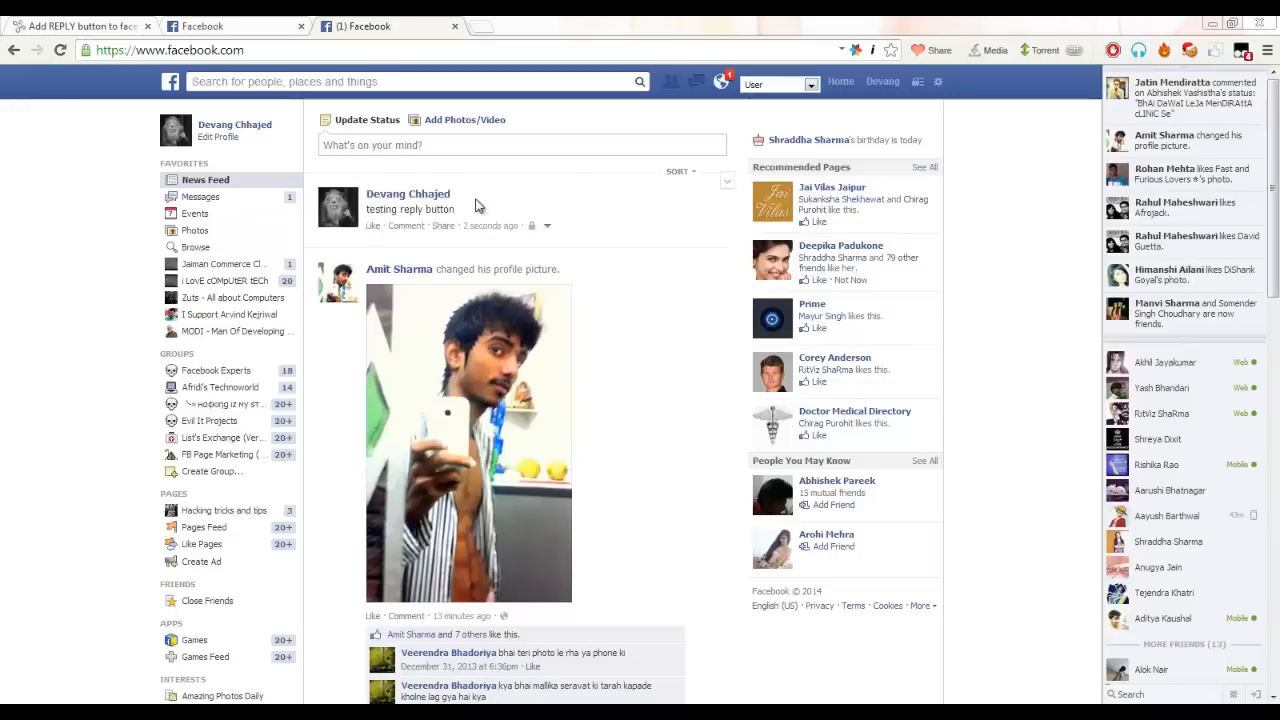
{"action": "mouse_move", "coordinate": [407, 225]}
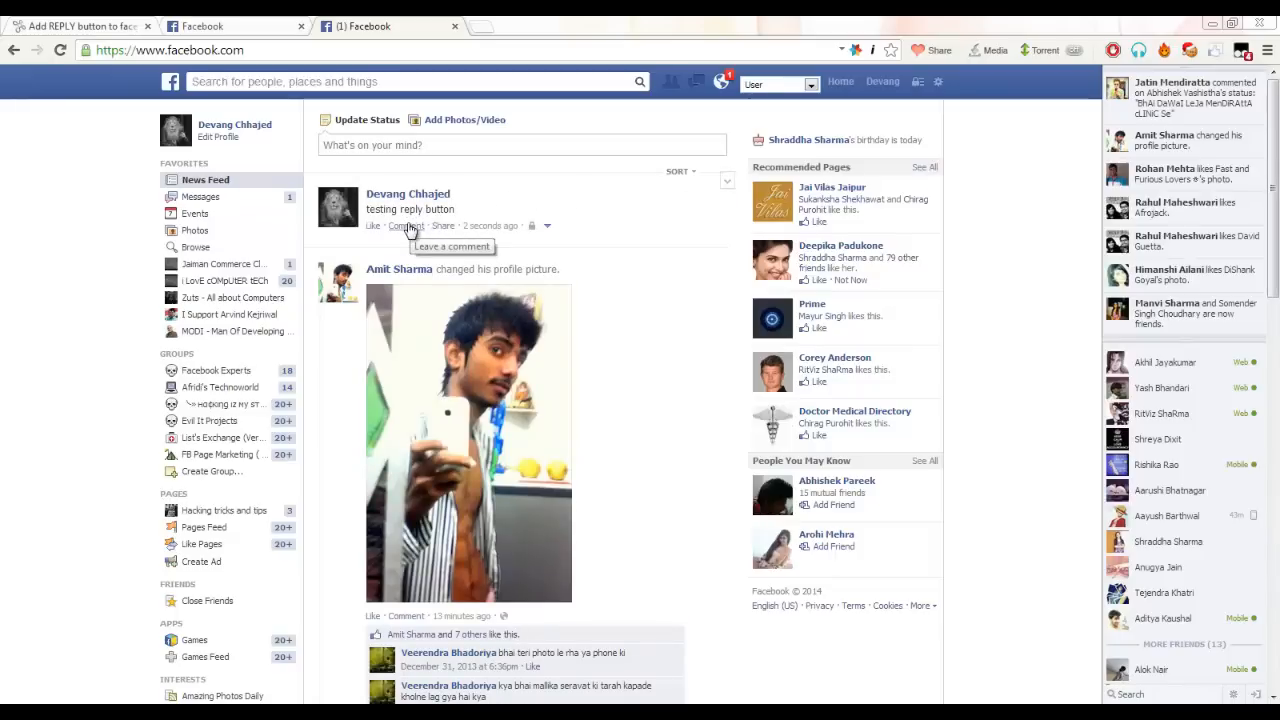
Step: Comment 'comment1' on the new status
{"action": "left_click", "coordinate": [406, 225]}
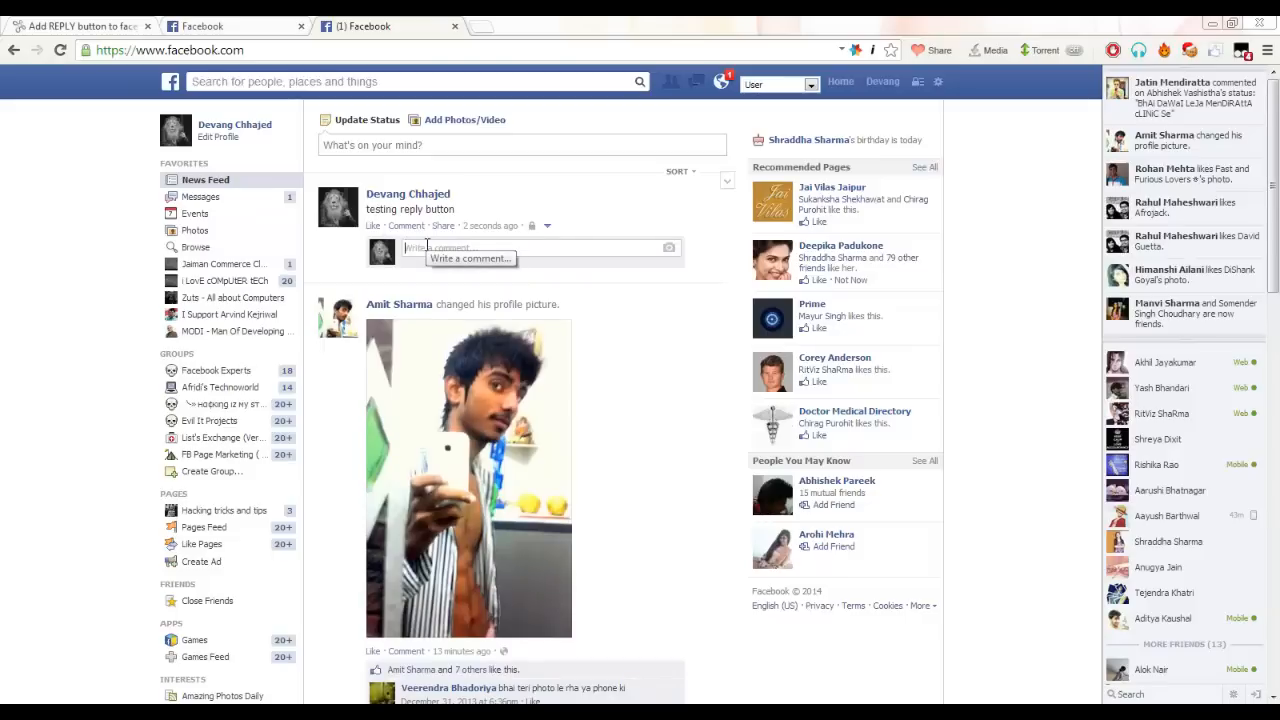
{"action": "type", "text": "co"}
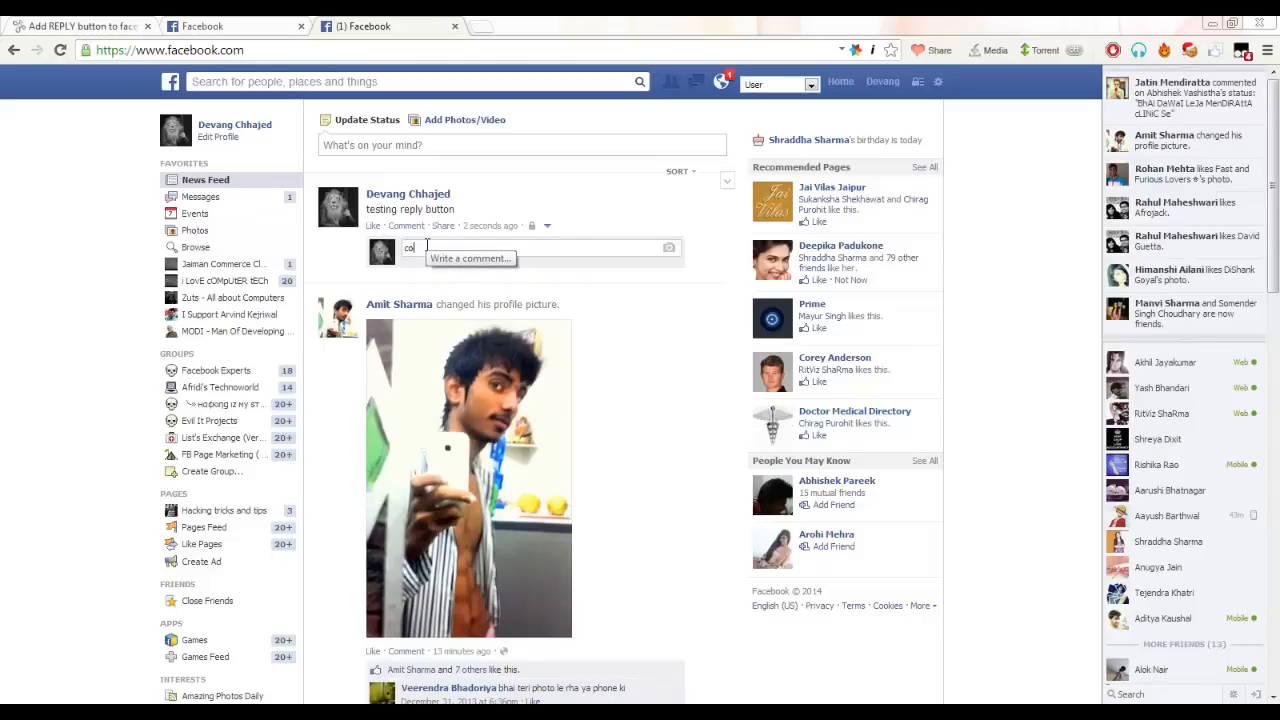
{"action": "type", "text": "mment"}
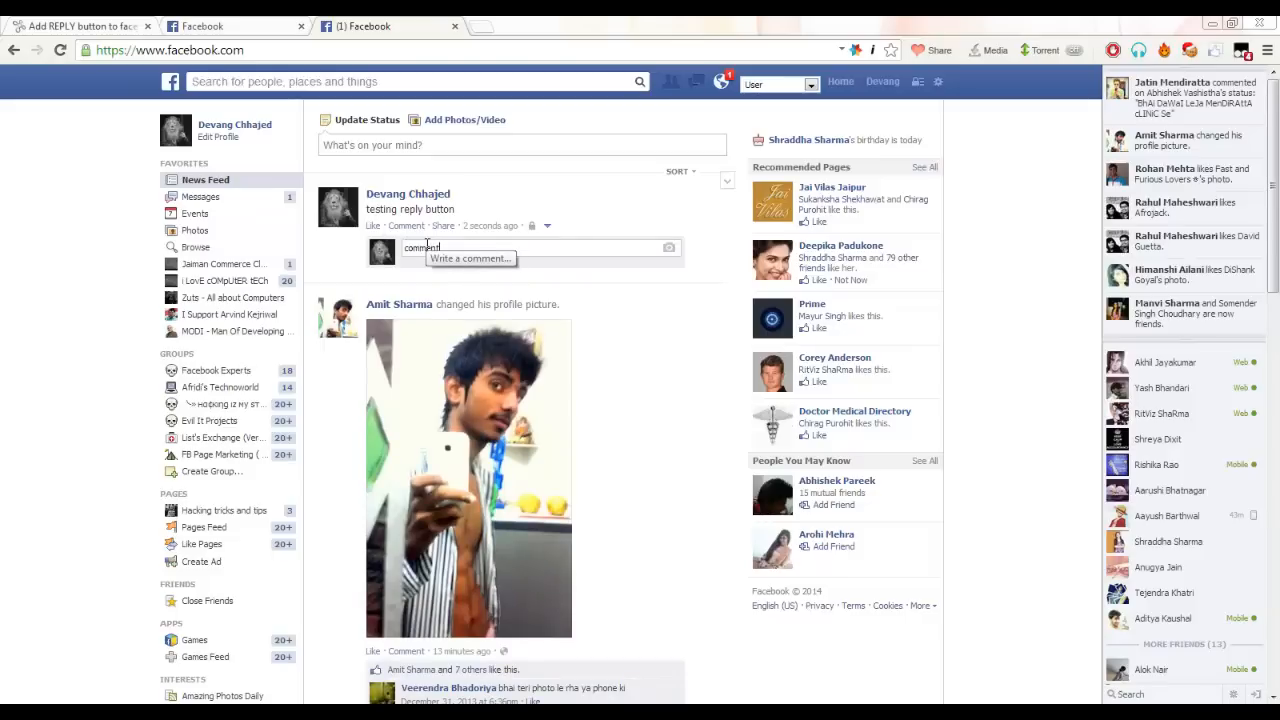
{"action": "key", "text": "Return"}
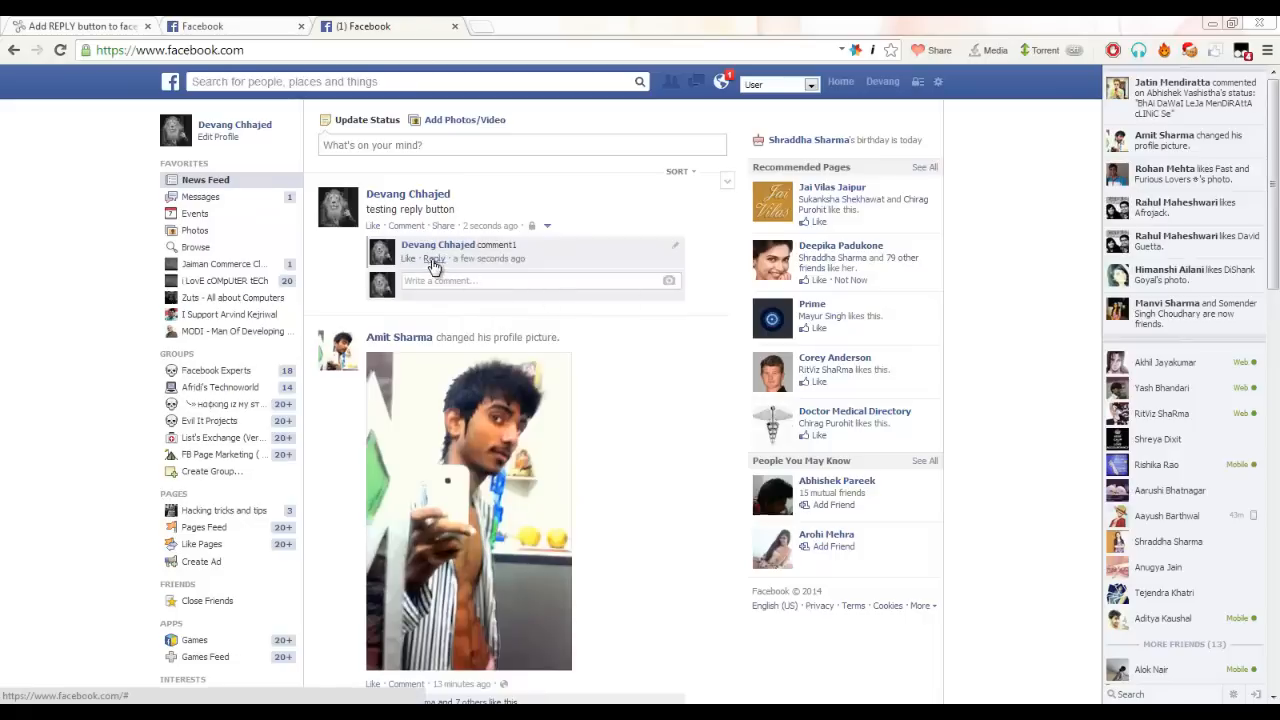
Step: Reply 'comment2' beneath comment1 and return to the Zuts.in tab
{"action": "left_click", "coordinate": [434, 258]}
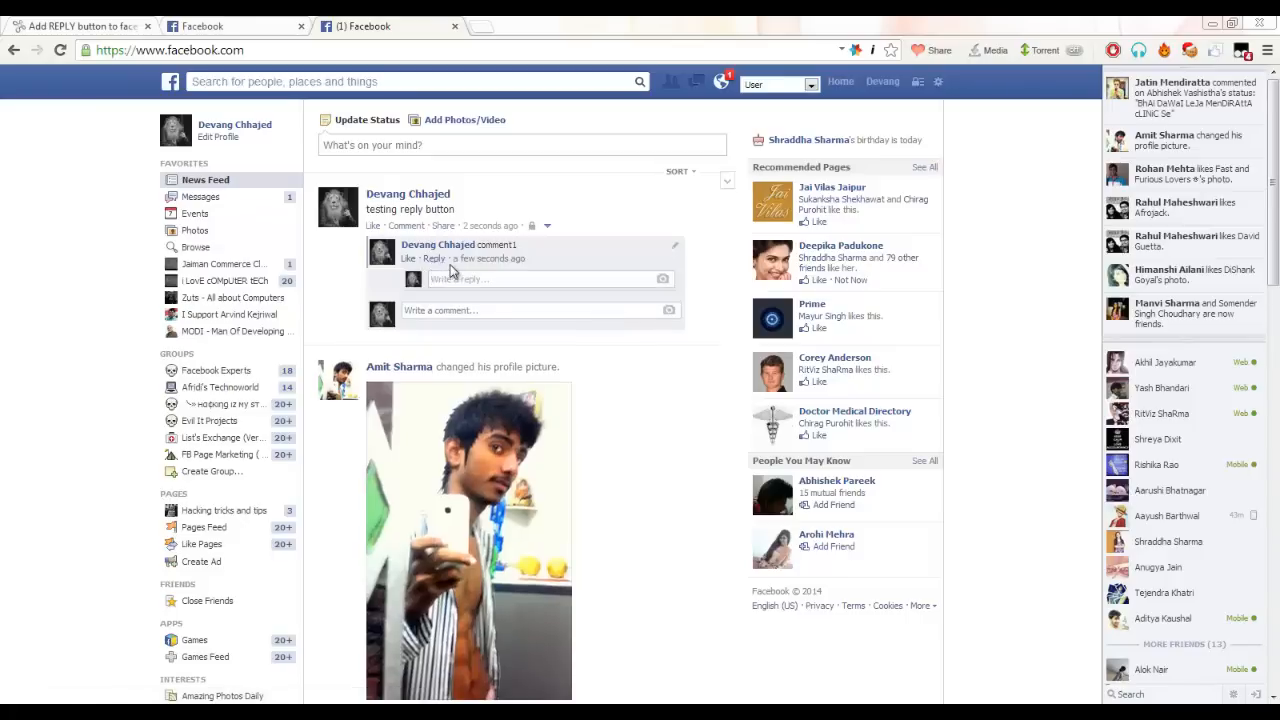
{"action": "type", "text": "co"}
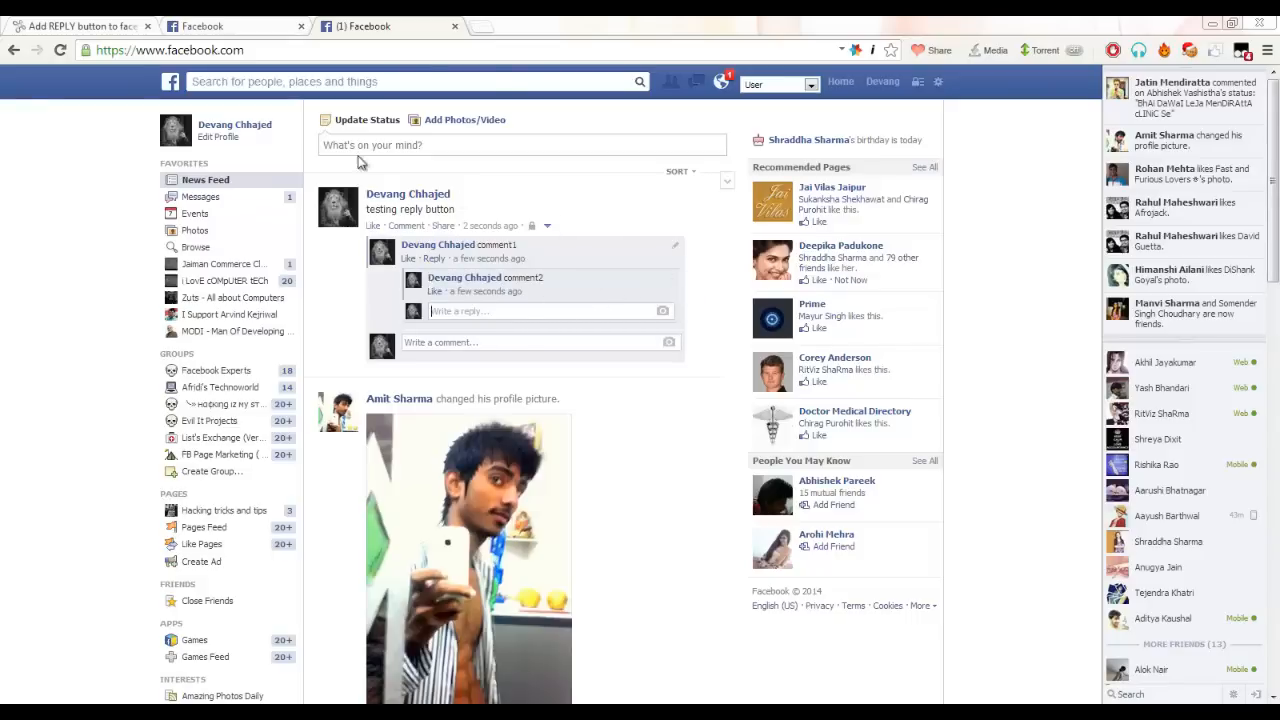
{"action": "left_click", "coordinate": [75, 26]}
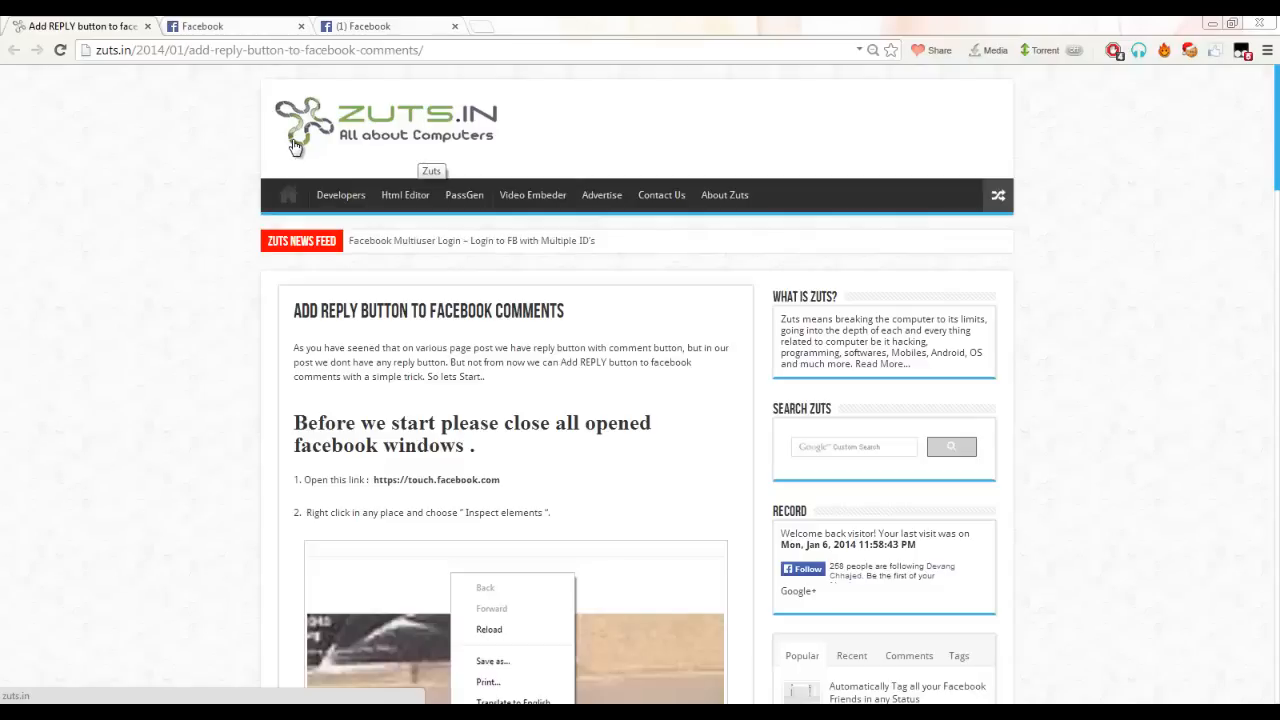
{"action": "mouse_move", "coordinate": [288, 50]}
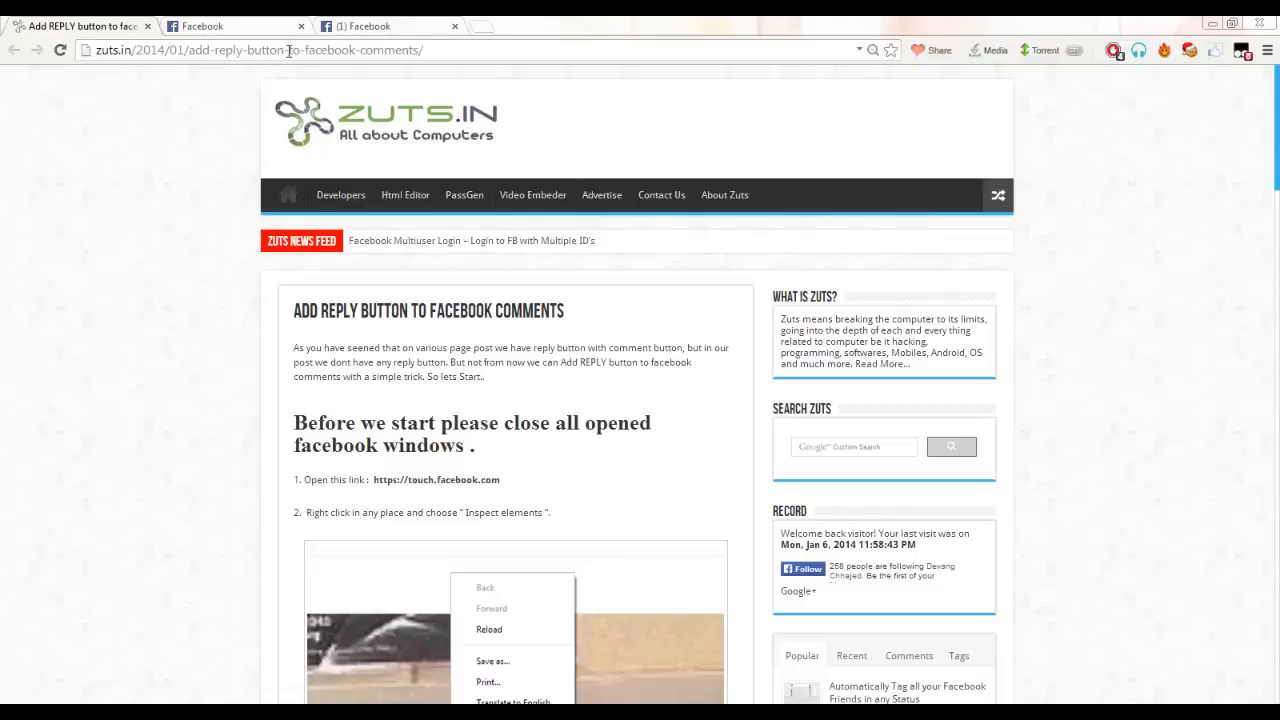